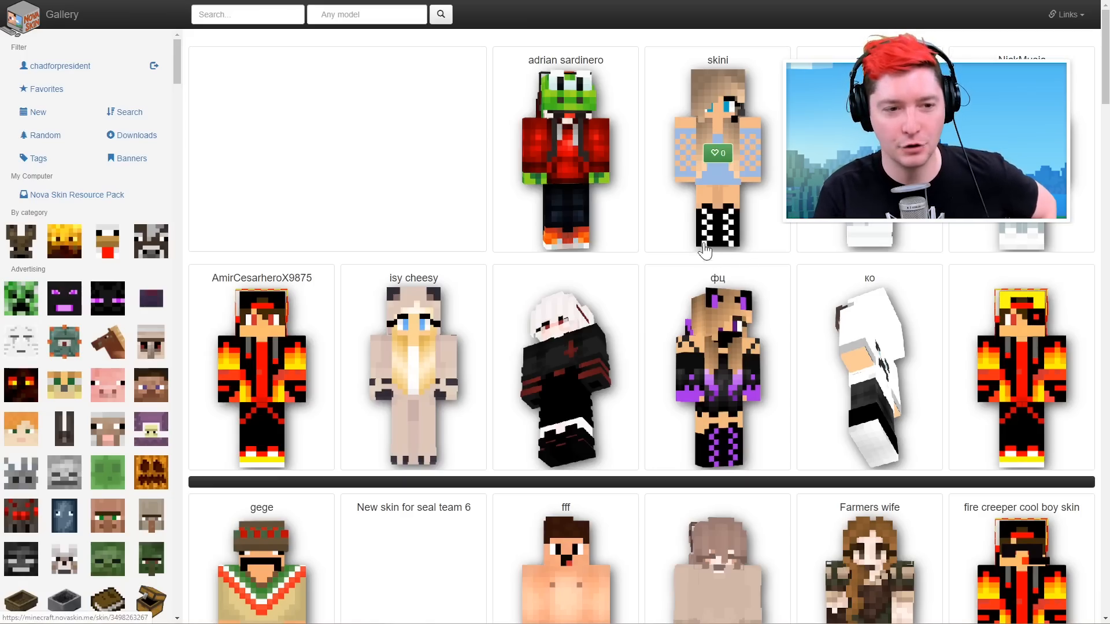
Scroll through the Ocelot-model cat skins in the gallery results
scroll(down, 3)
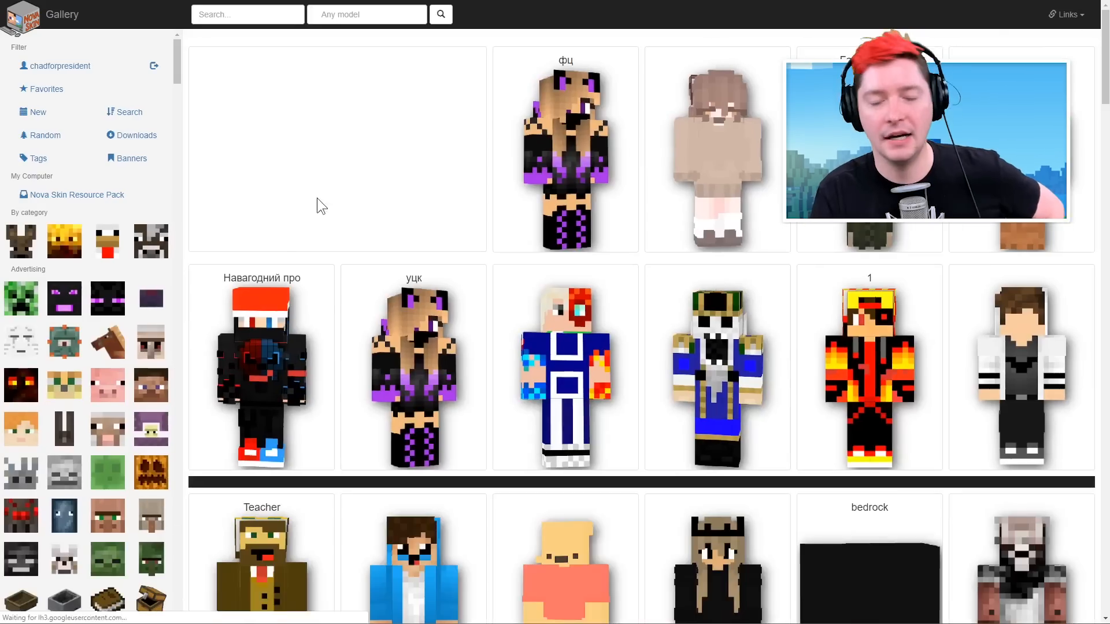
scroll(down, 3)
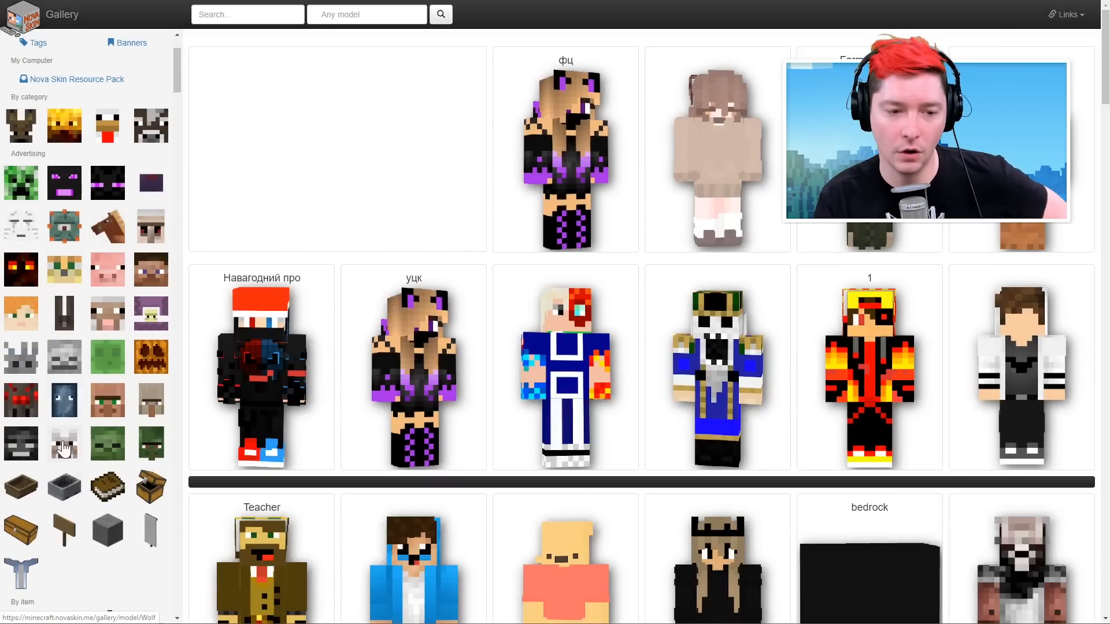
mouse_move(62, 444)
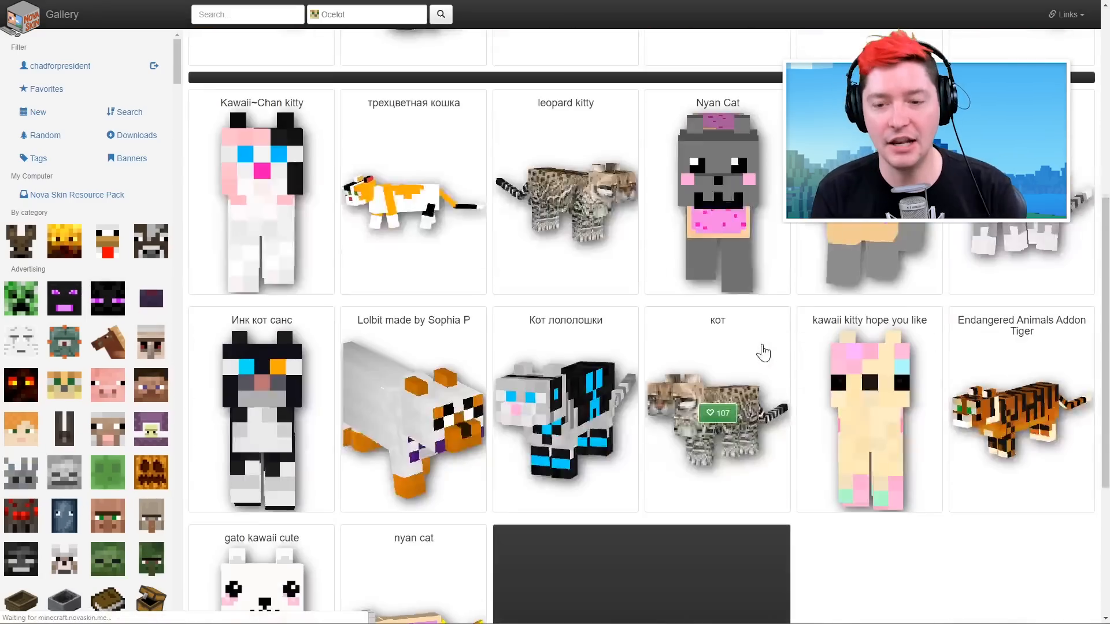
scroll(down, 3)
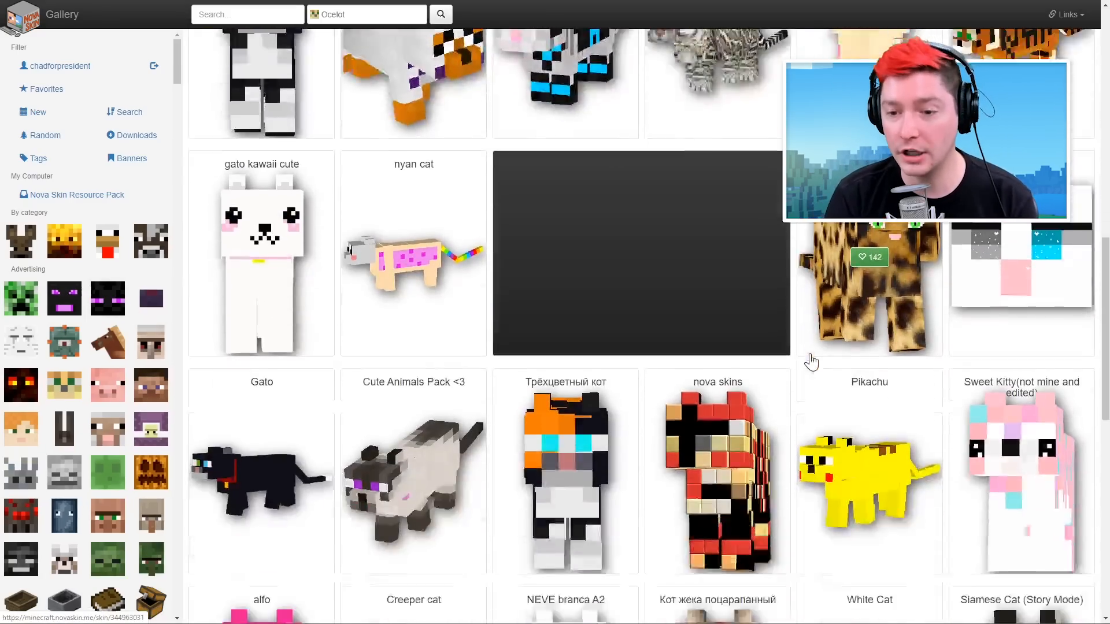
scroll(down, 3)
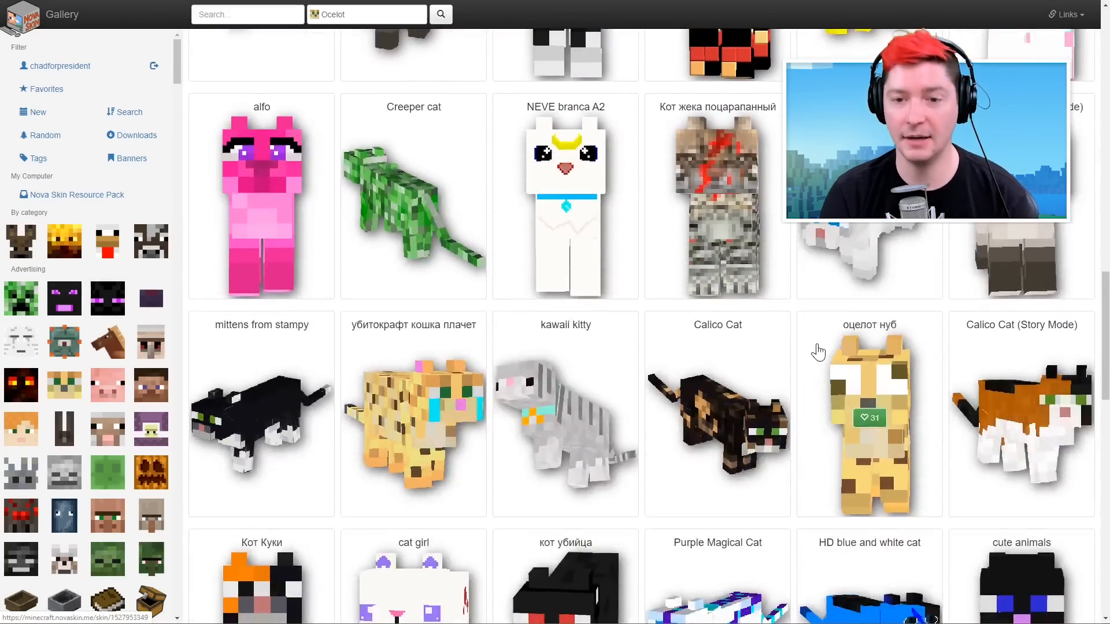
scroll(down, 3)
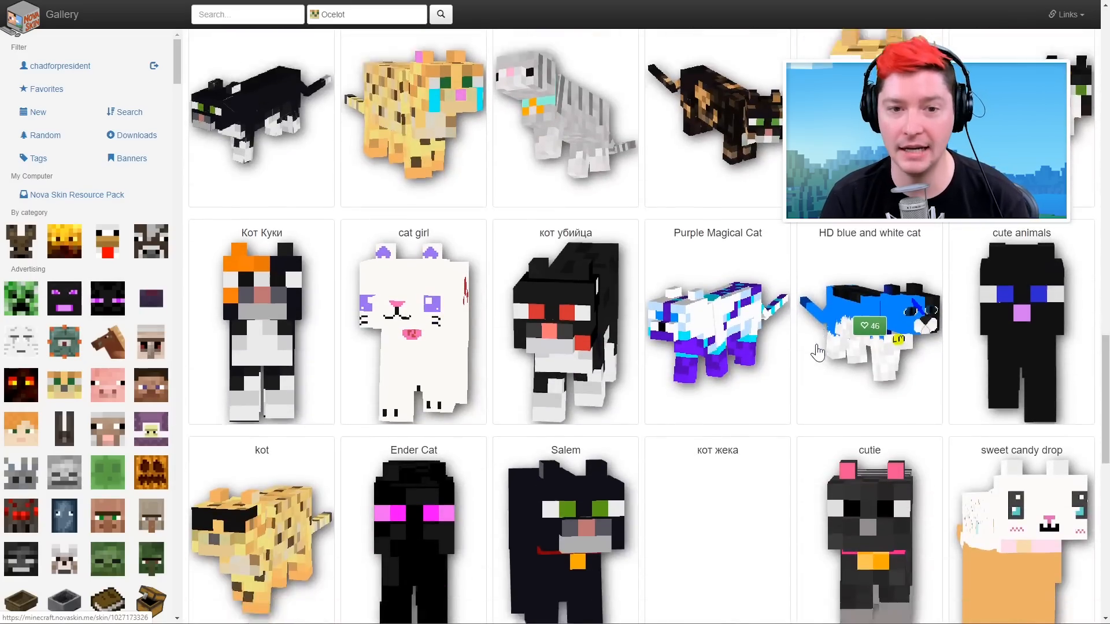
scroll(down, 3)
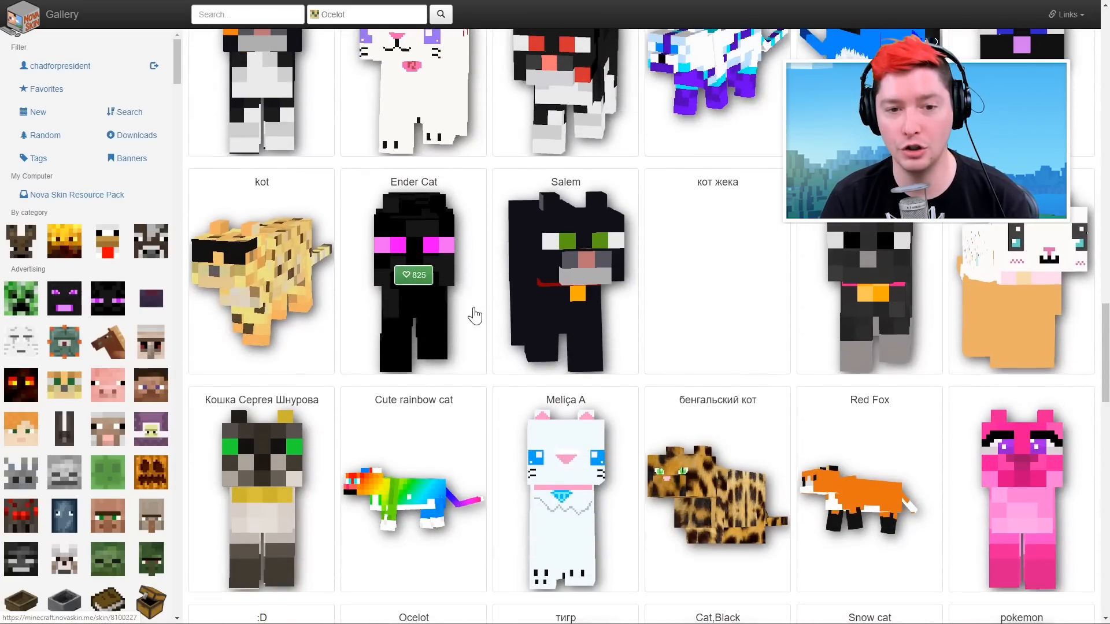
scroll(down, 3)
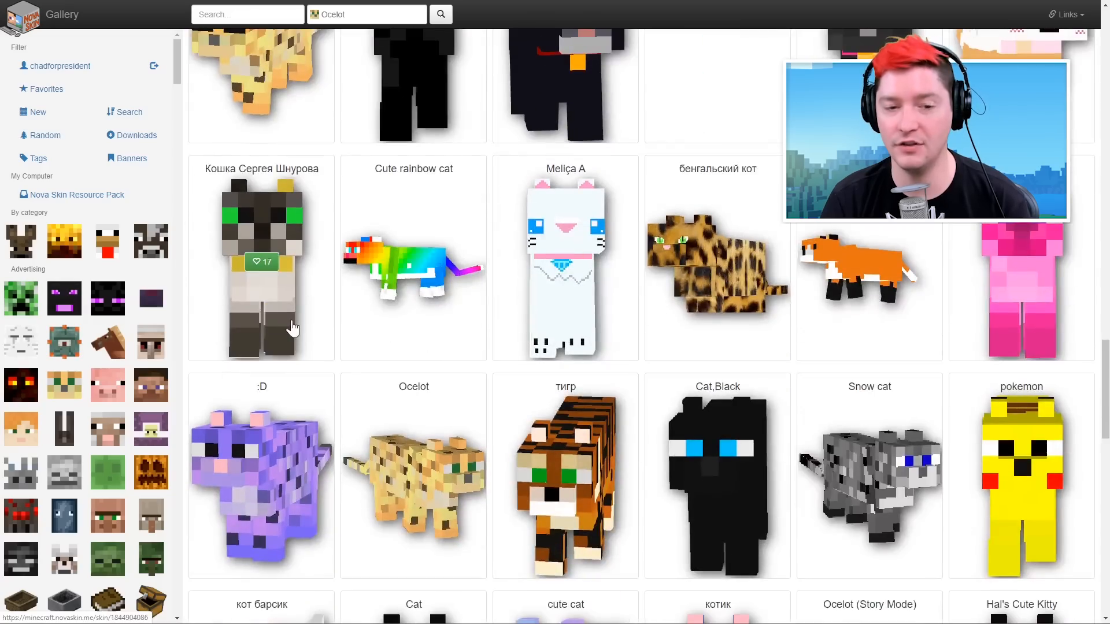
click(261, 269)
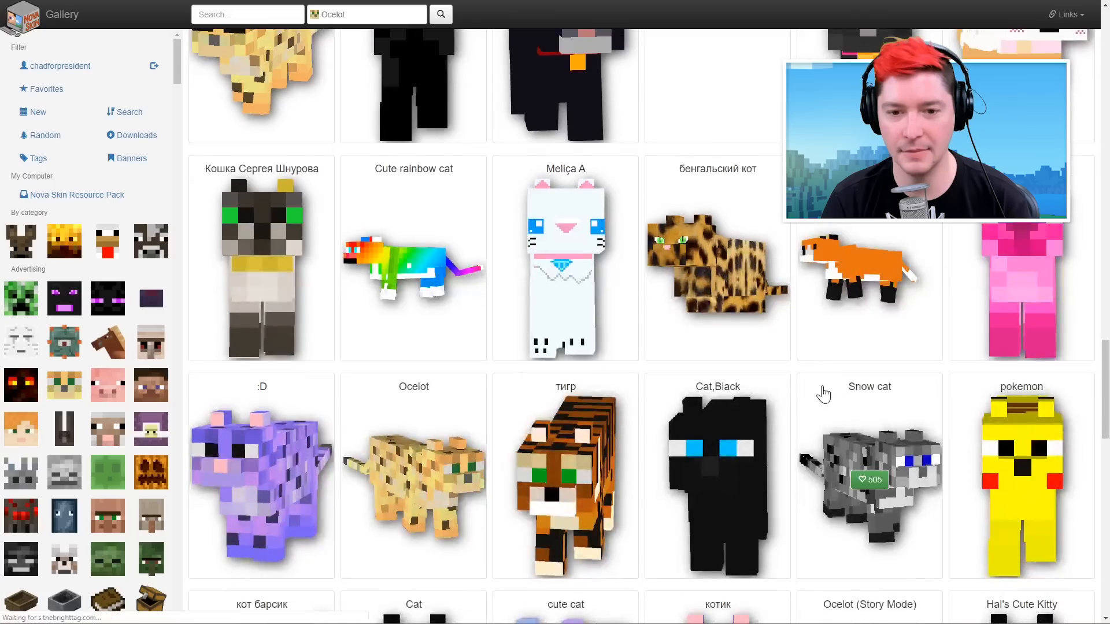
click(869, 480)
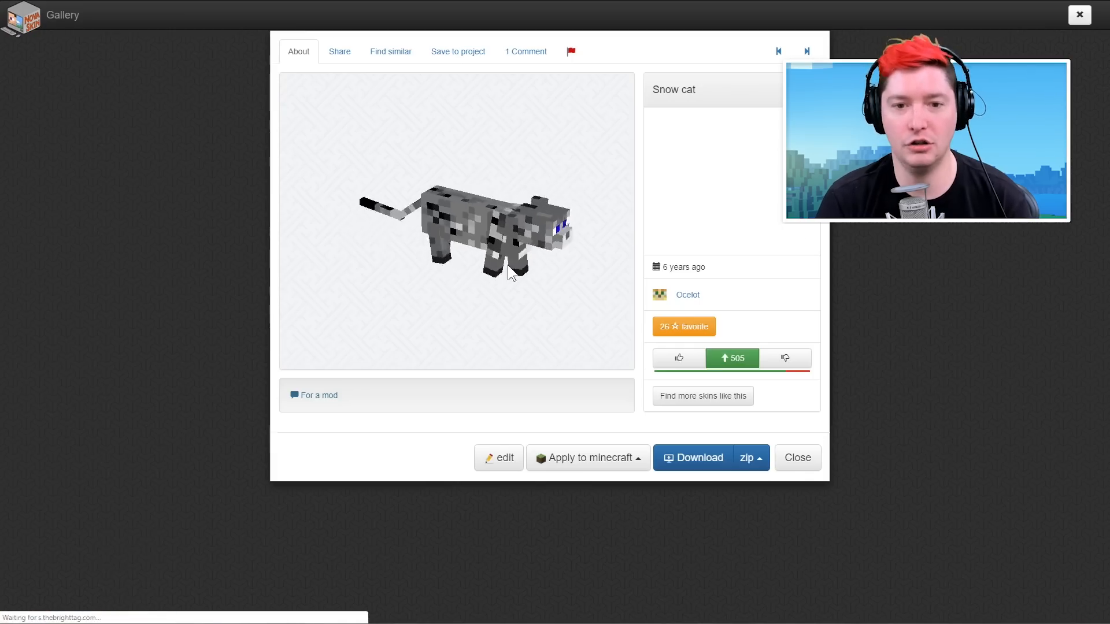
drag(510, 273, 510, 234)
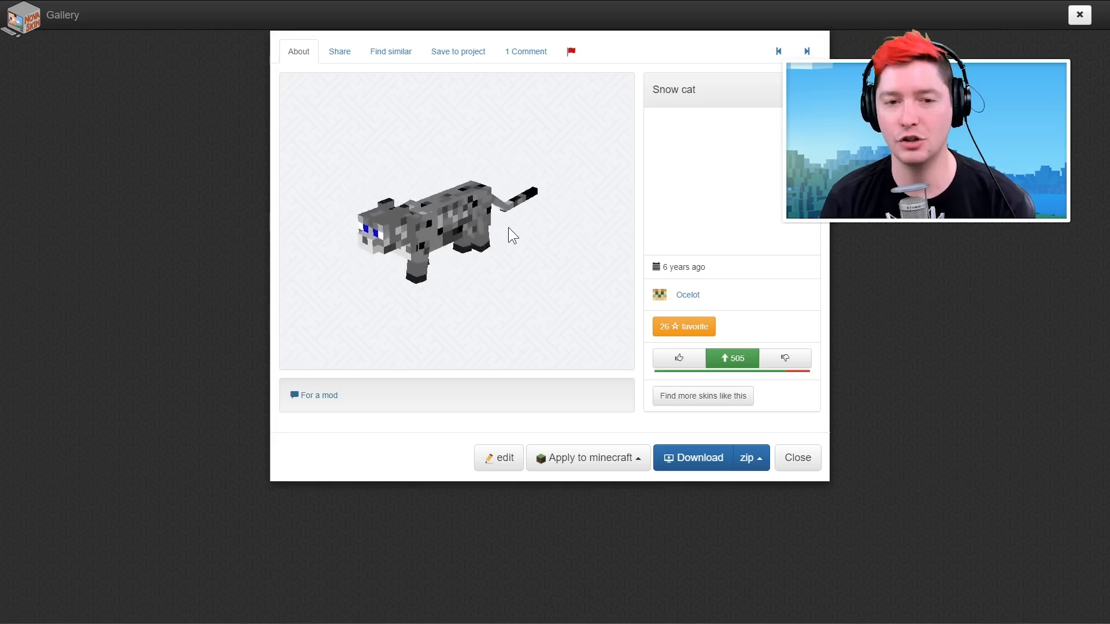
click(796, 458)
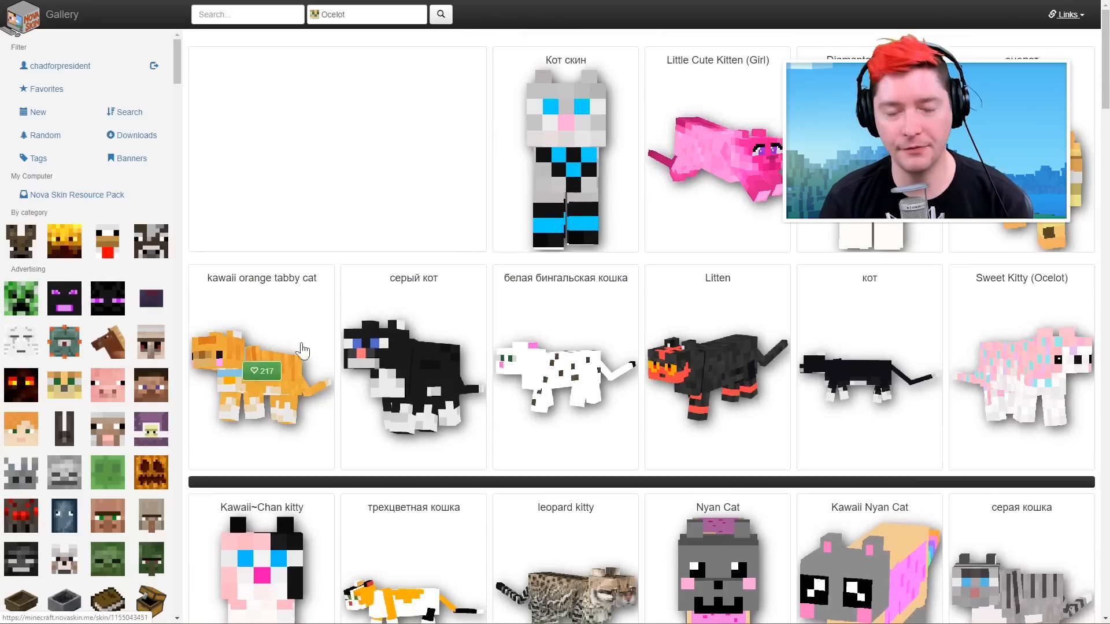
mouse_move(1061, 34)
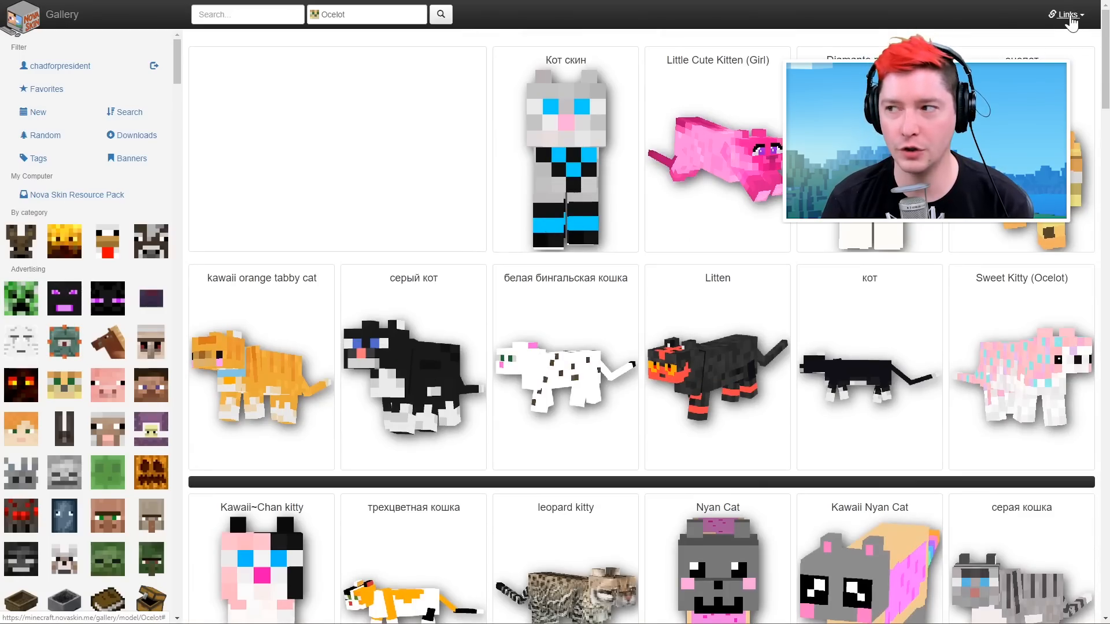
Go to the Resource Pack Creator and show the local texture packs list
click(1067, 14)
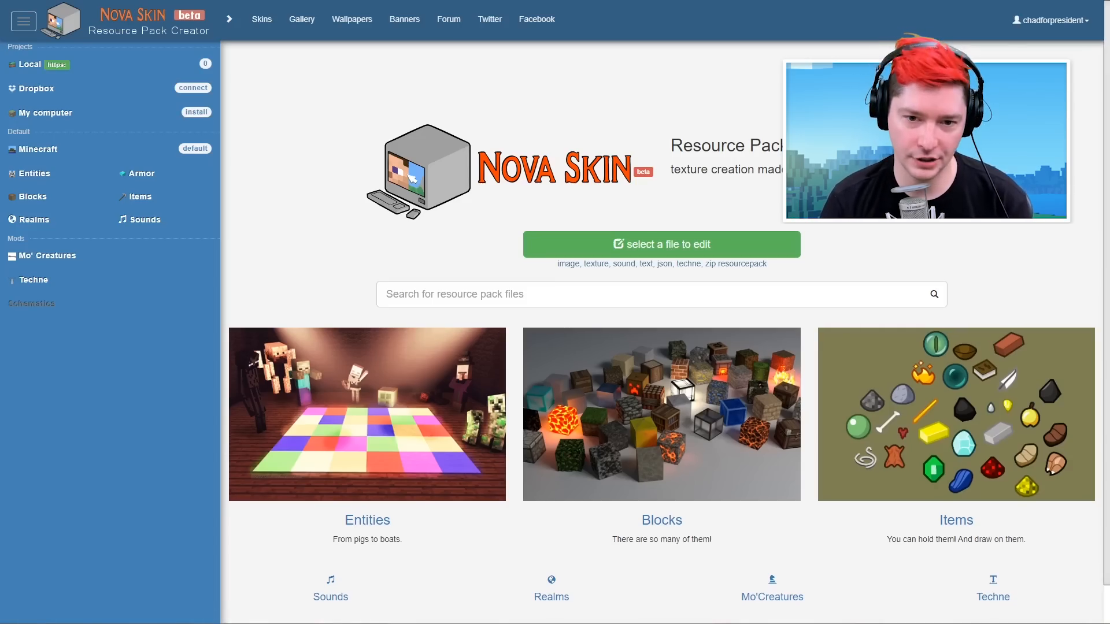
mouse_move(30, 64)
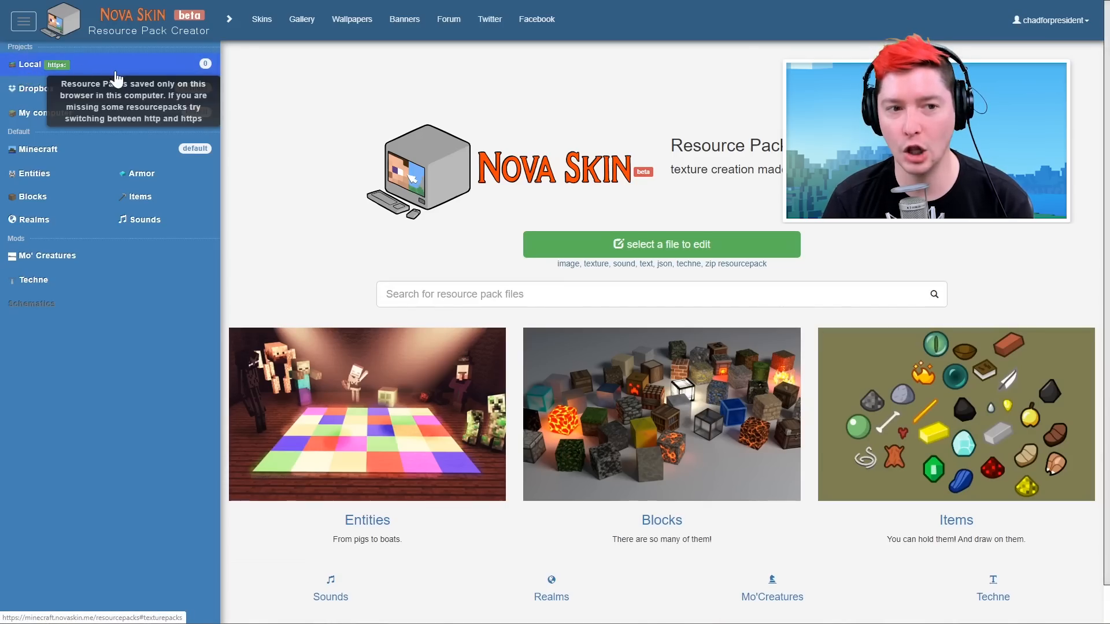
click(30, 64)
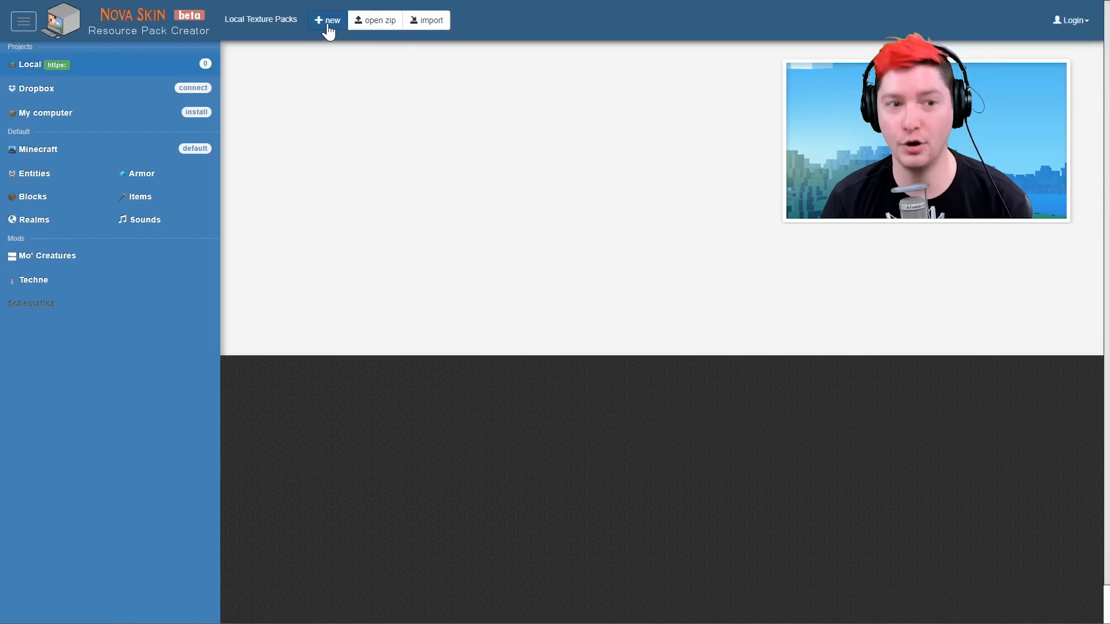
Create a new local project named My_Pets with author OMGchad
click(328, 19)
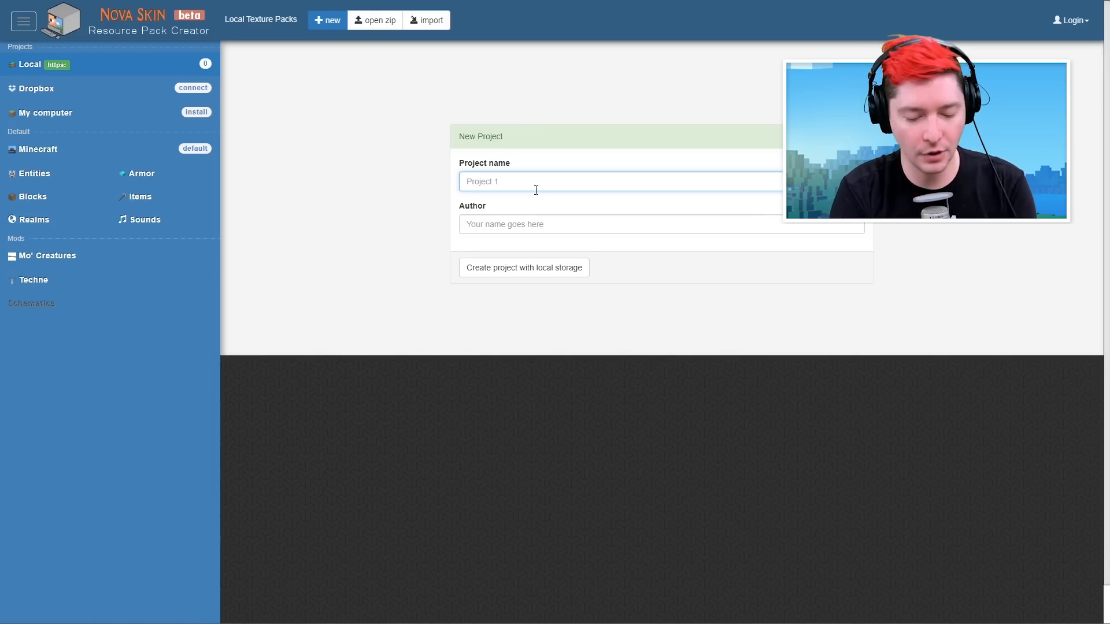
text(My)
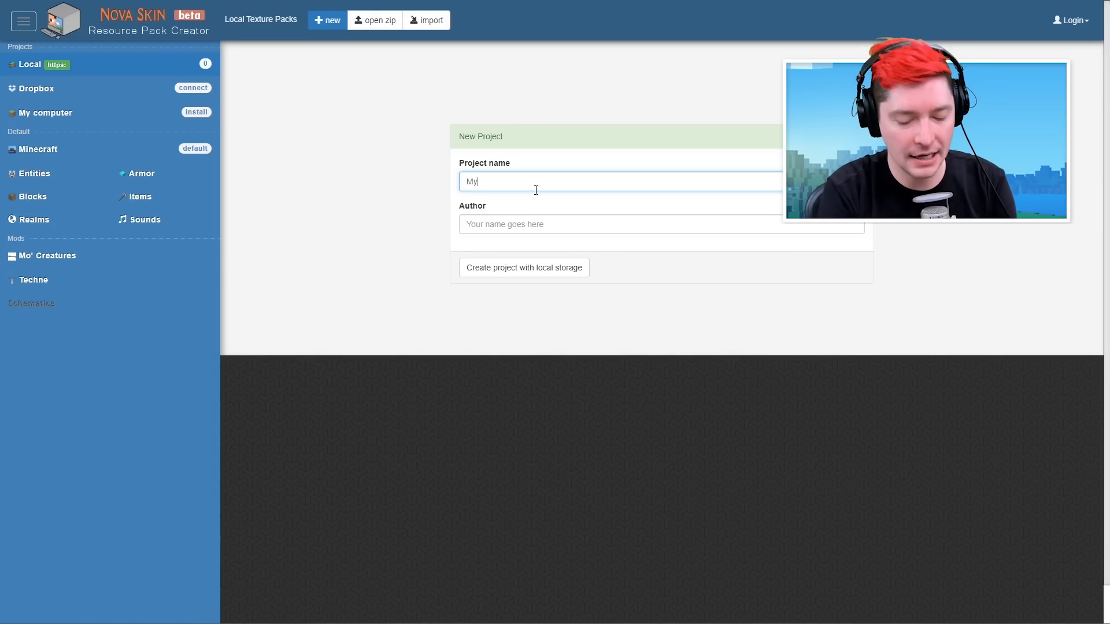
text(_)
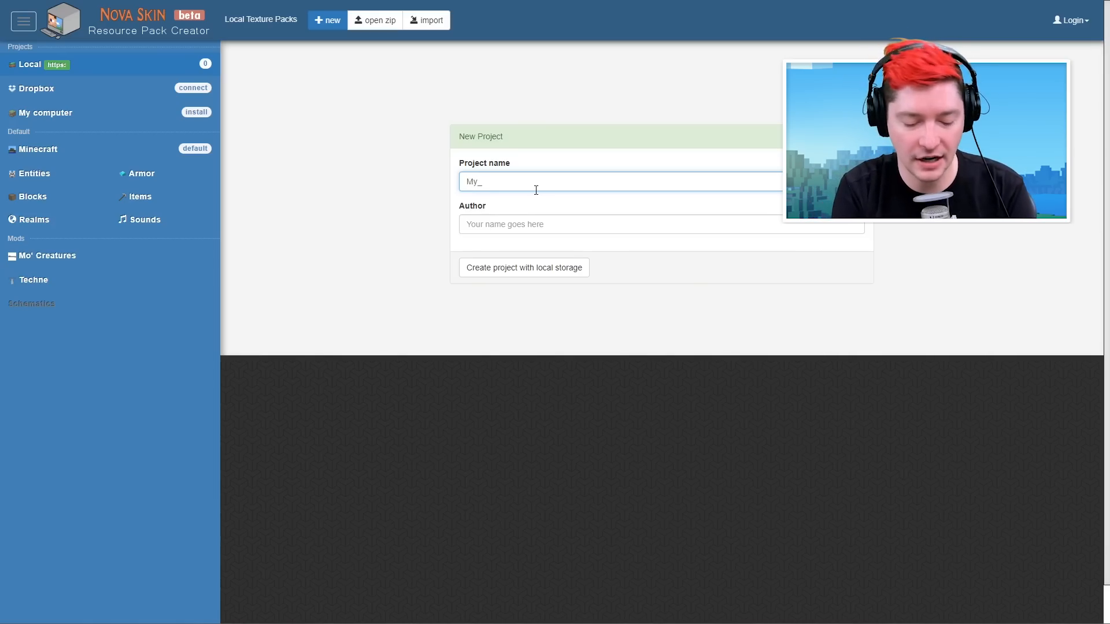
text(Pets)
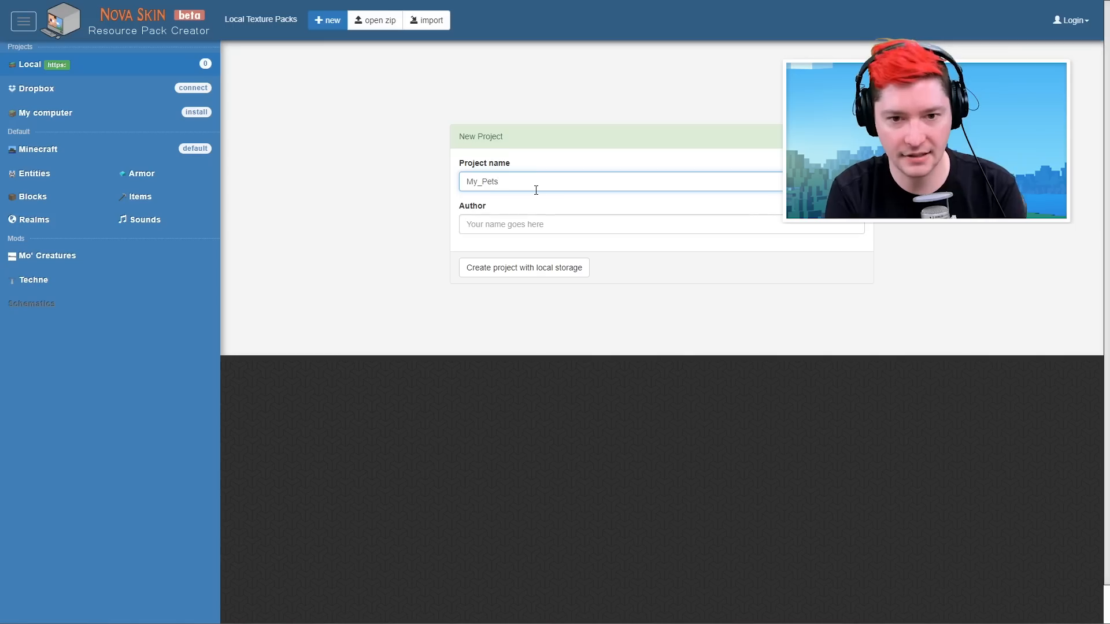
text(OMGcha)
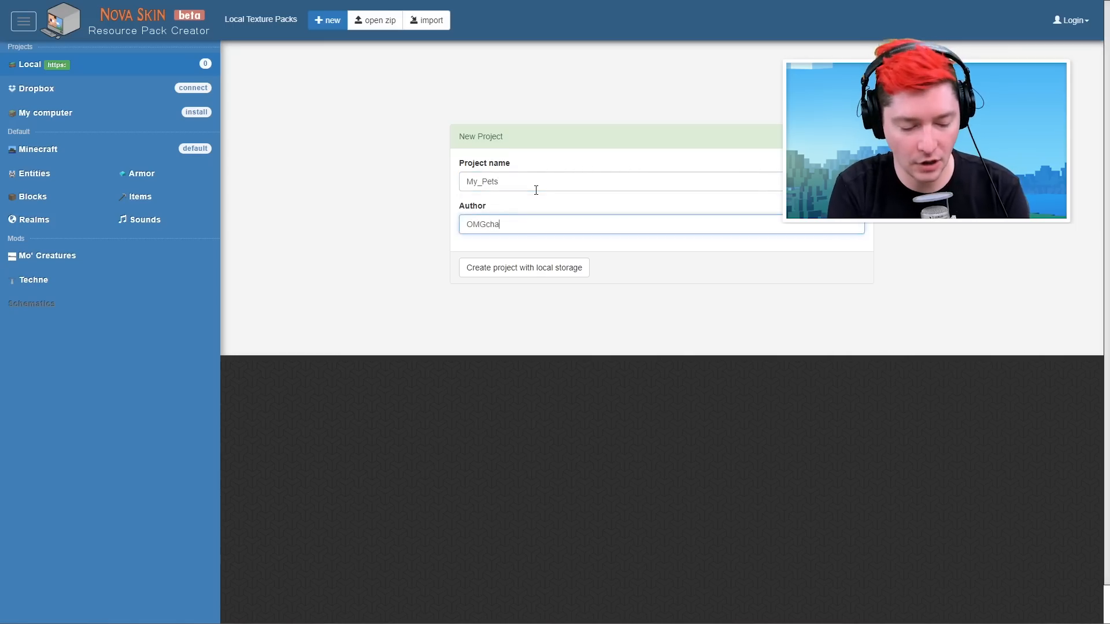
text(d)
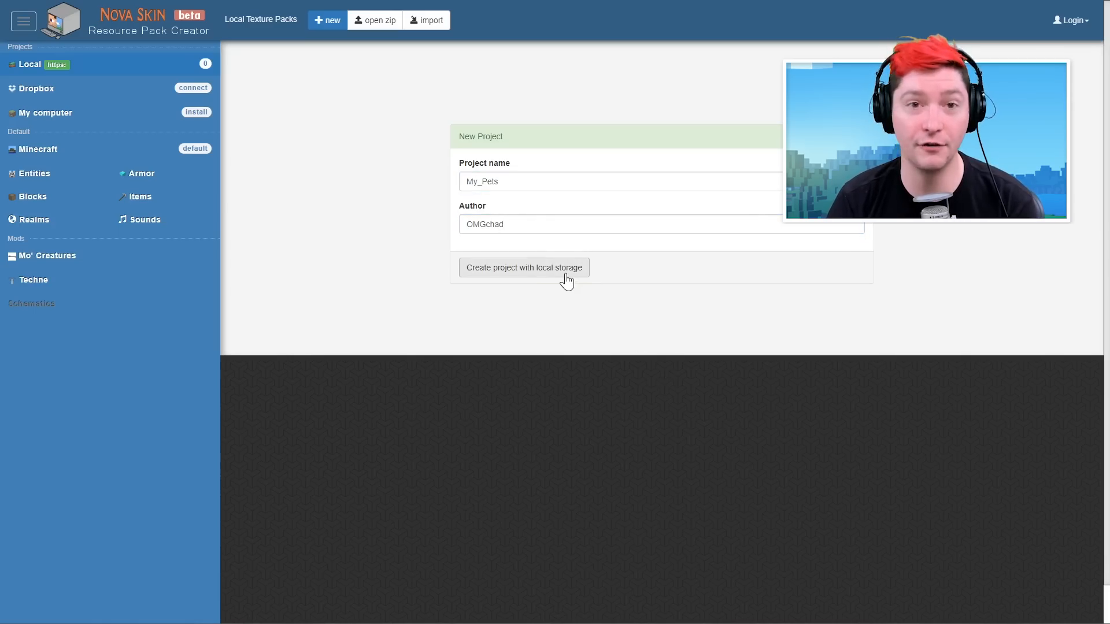
click(523, 267)
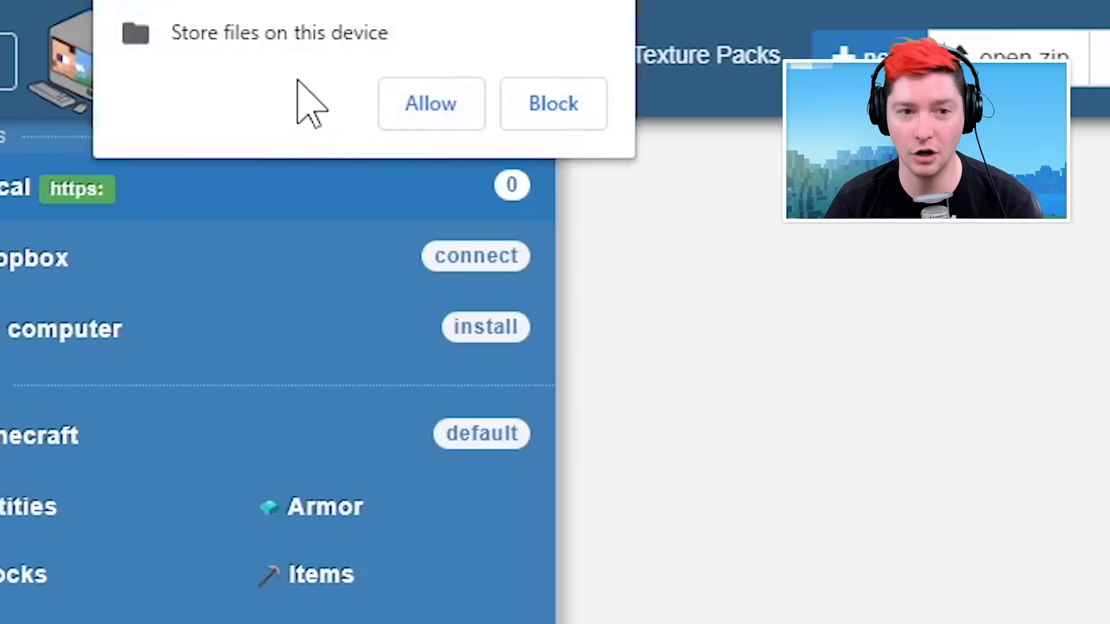
mouse_move(213, 141)
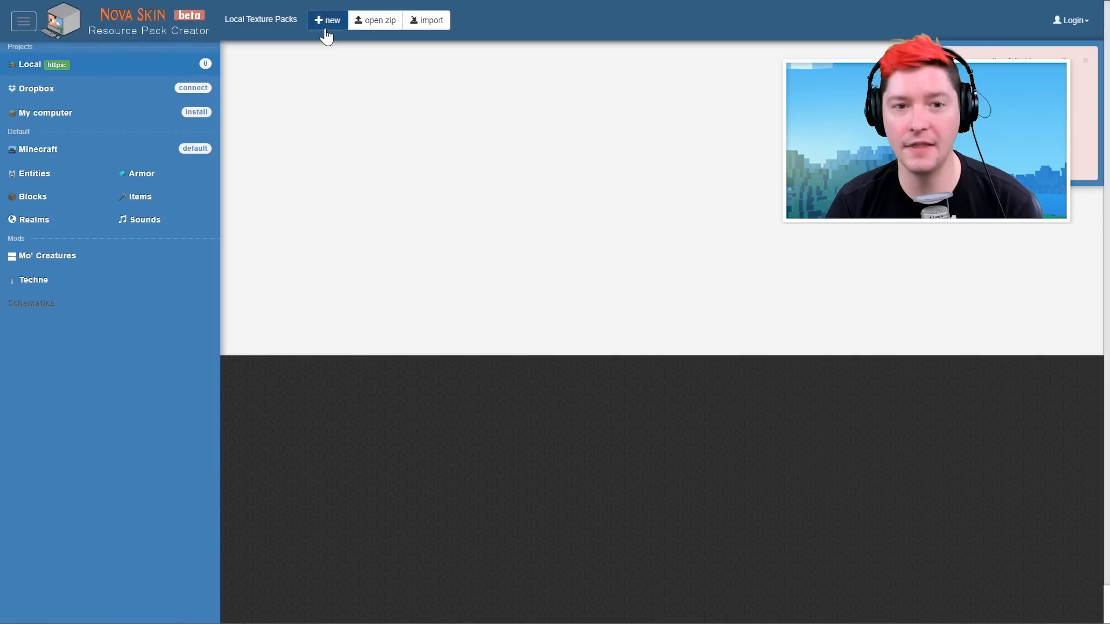
Fill in the author as OMG and create the My_Pets project in local storage
click(326, 19)
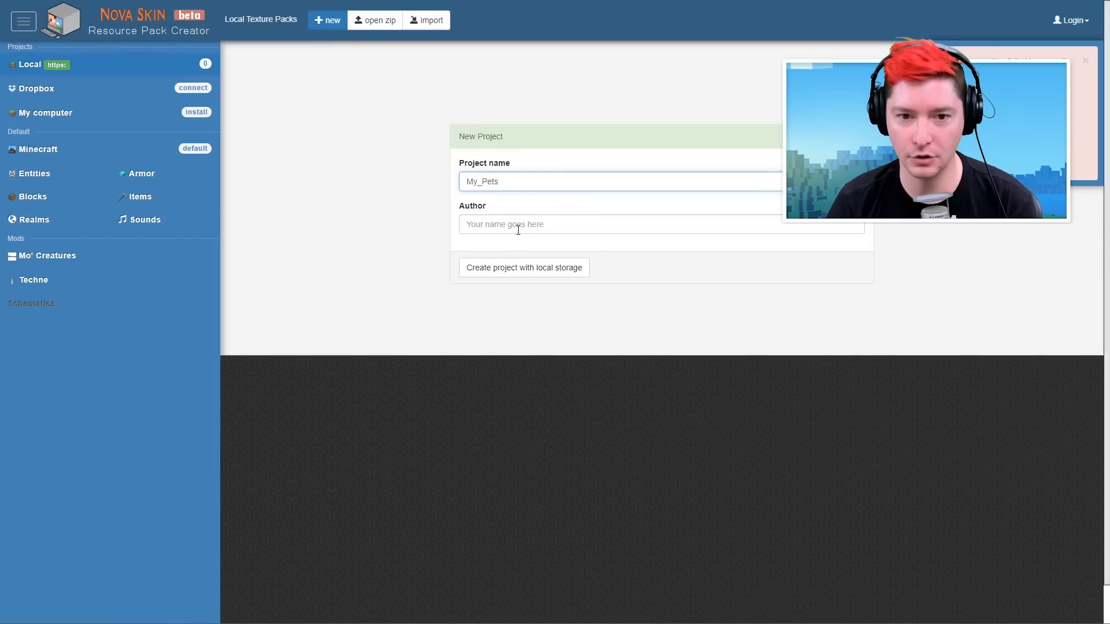
text(OMG)
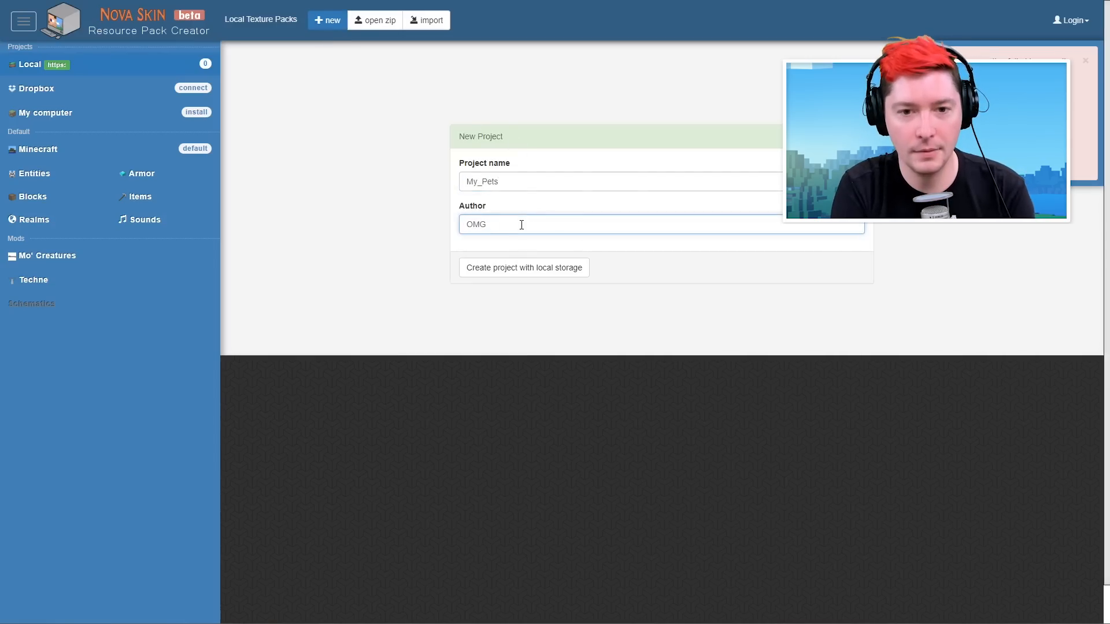
click(524, 267)
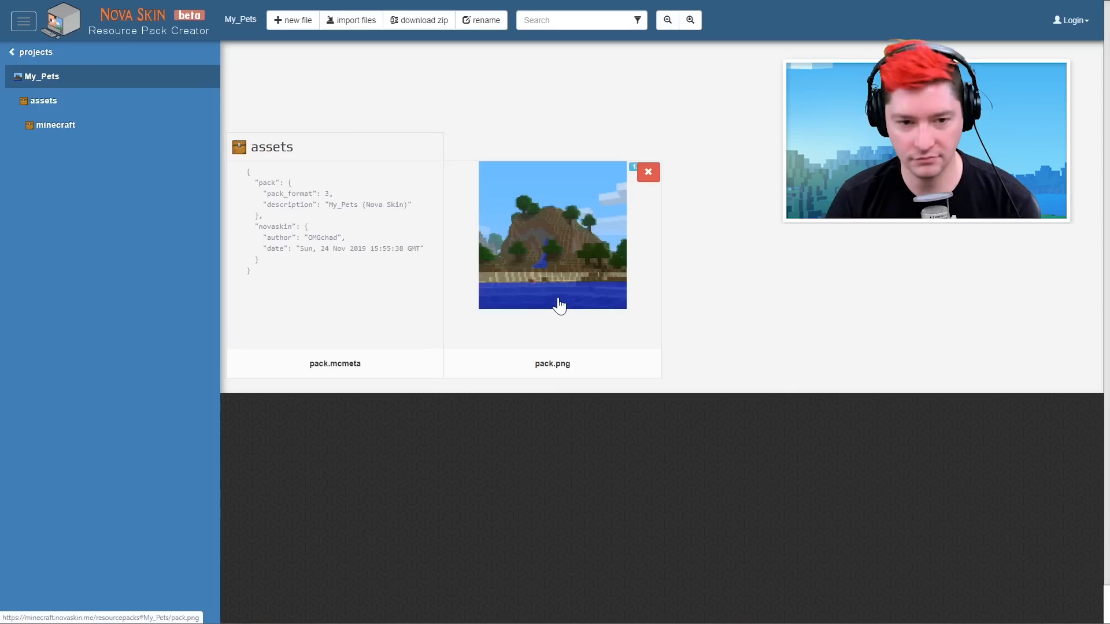
mouse_move(550, 296)
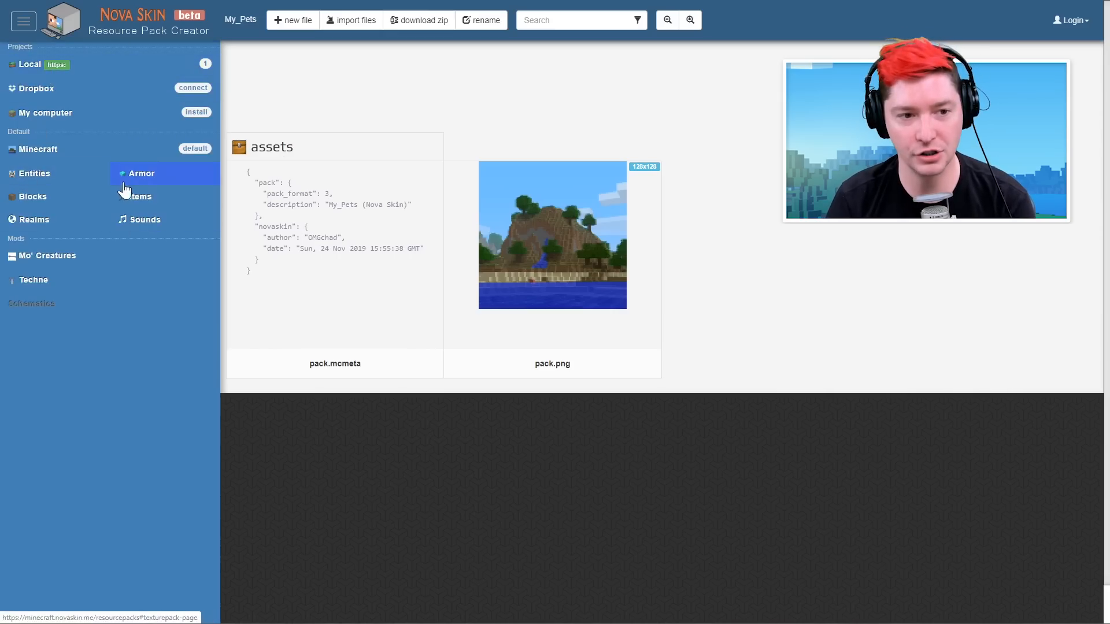
Show the Projects list and default Minecraft texture categories from the menu
click(33, 173)
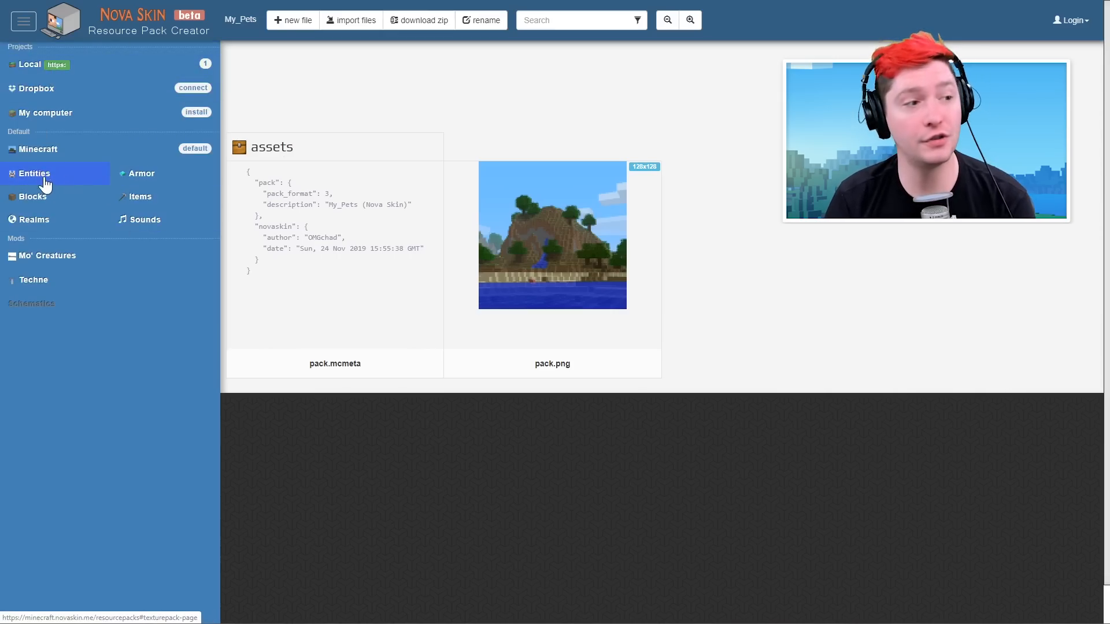
Browse Minecraft Entities to the default cat textures and hide the sidebar
click(34, 173)
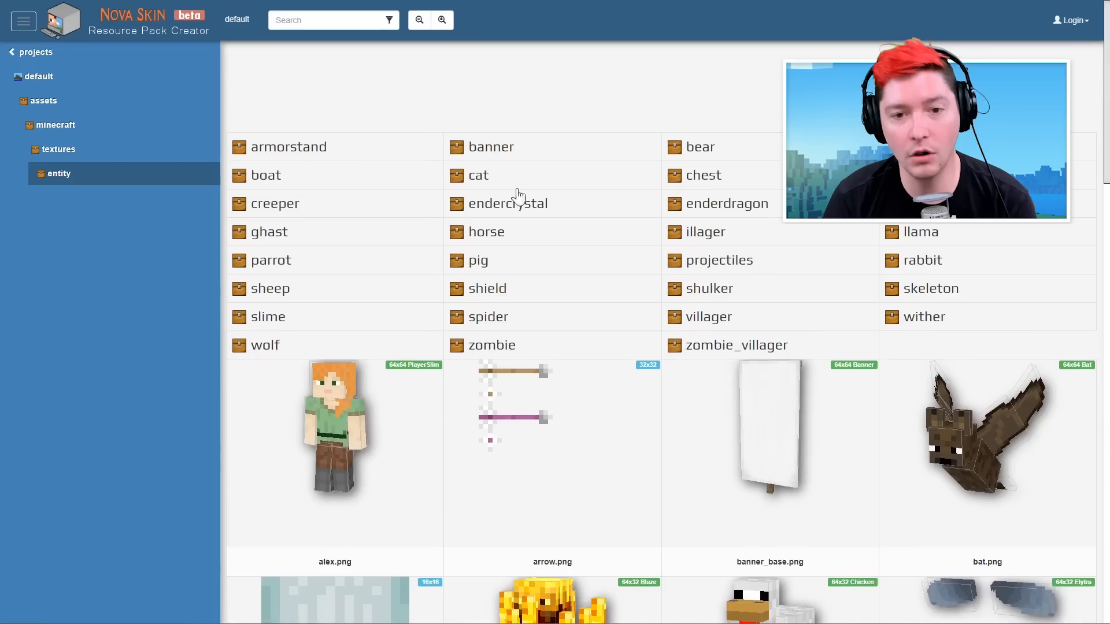
mouse_move(485, 179)
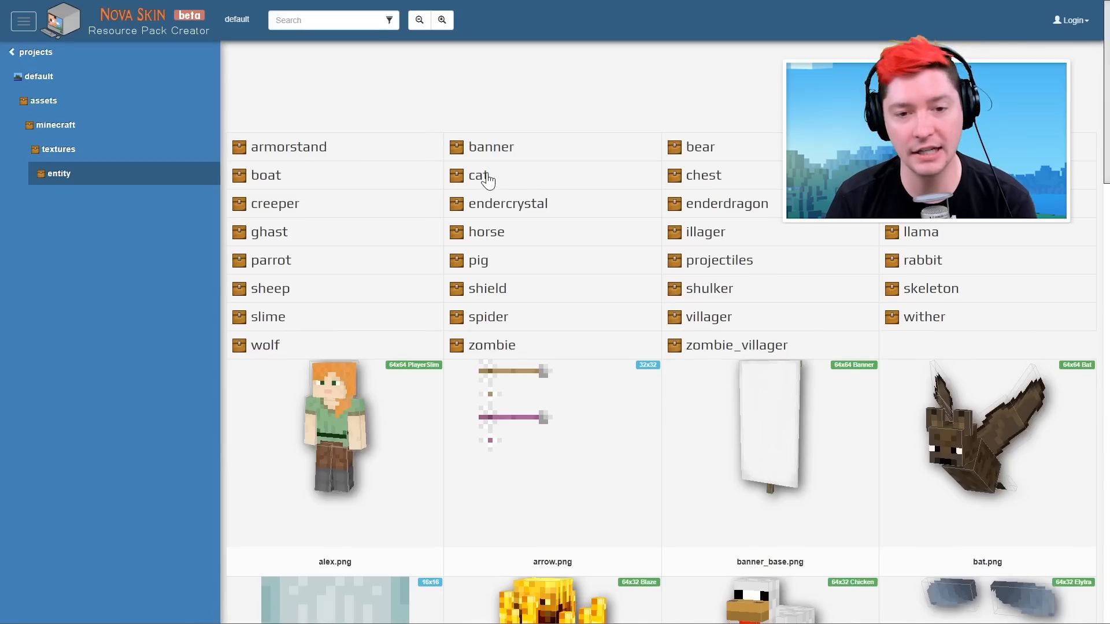
click(480, 174)
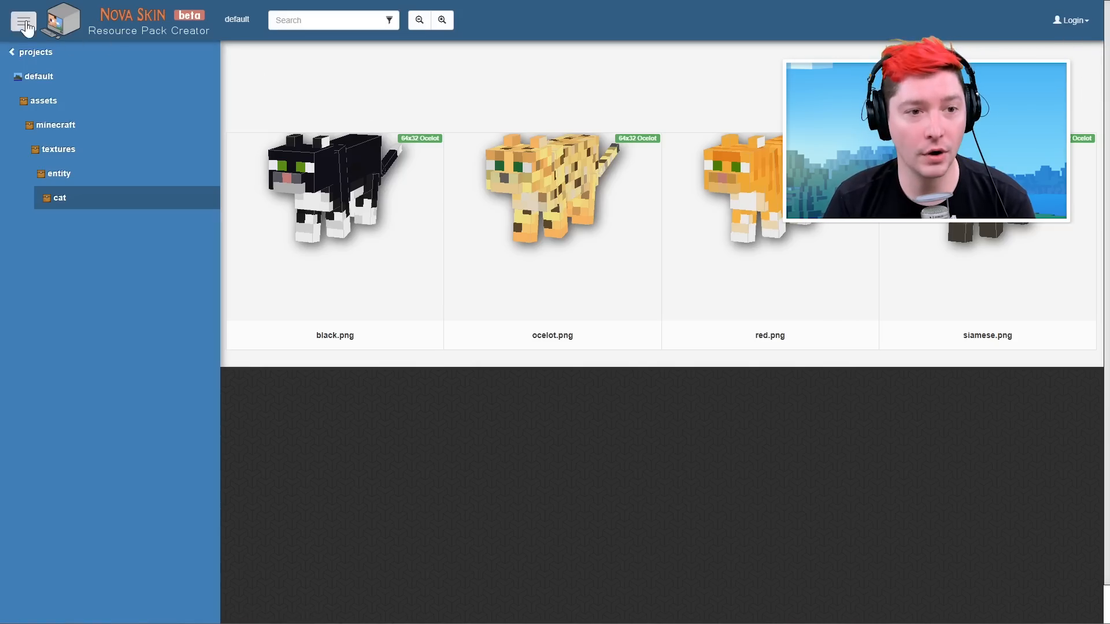
click(23, 21)
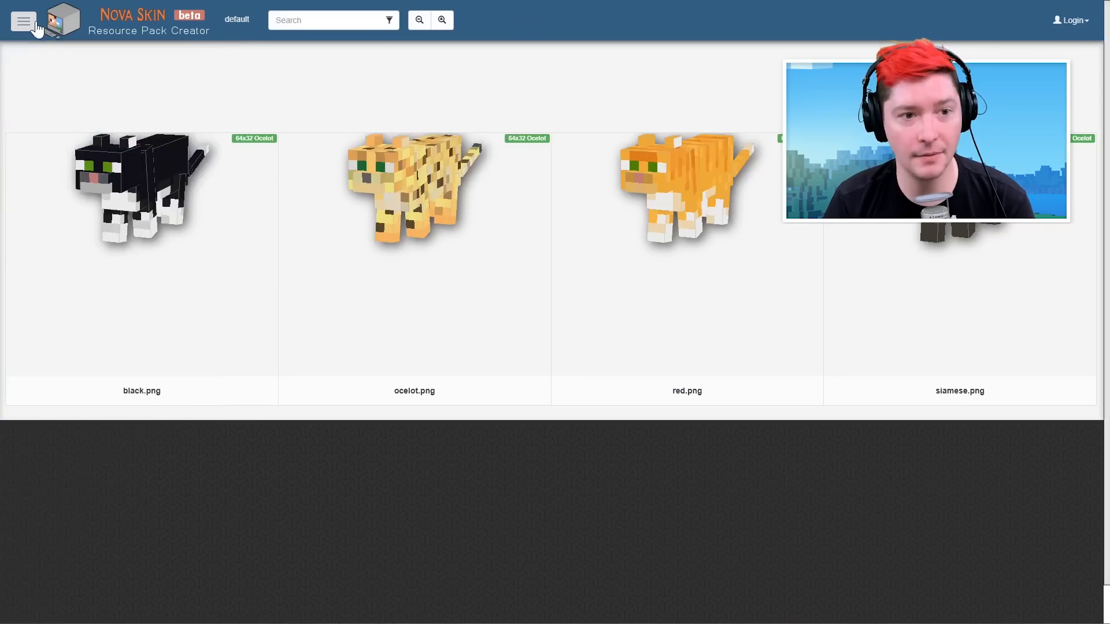
Filter the gallery by the Ocelot model and inspect a grey striped cat skin
click(23, 20)
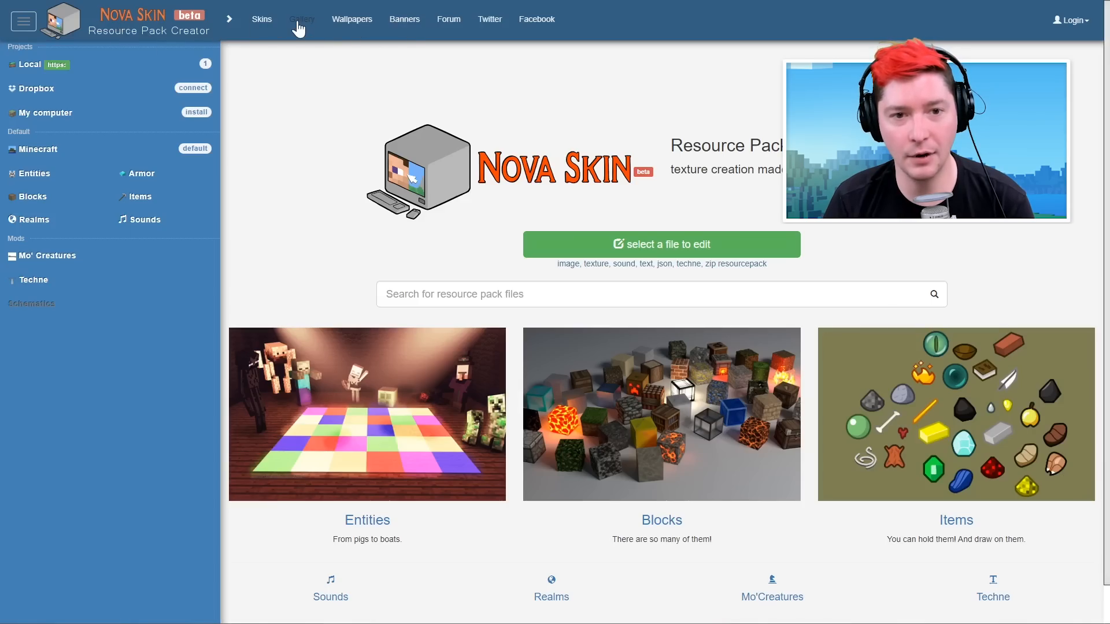
click(301, 19)
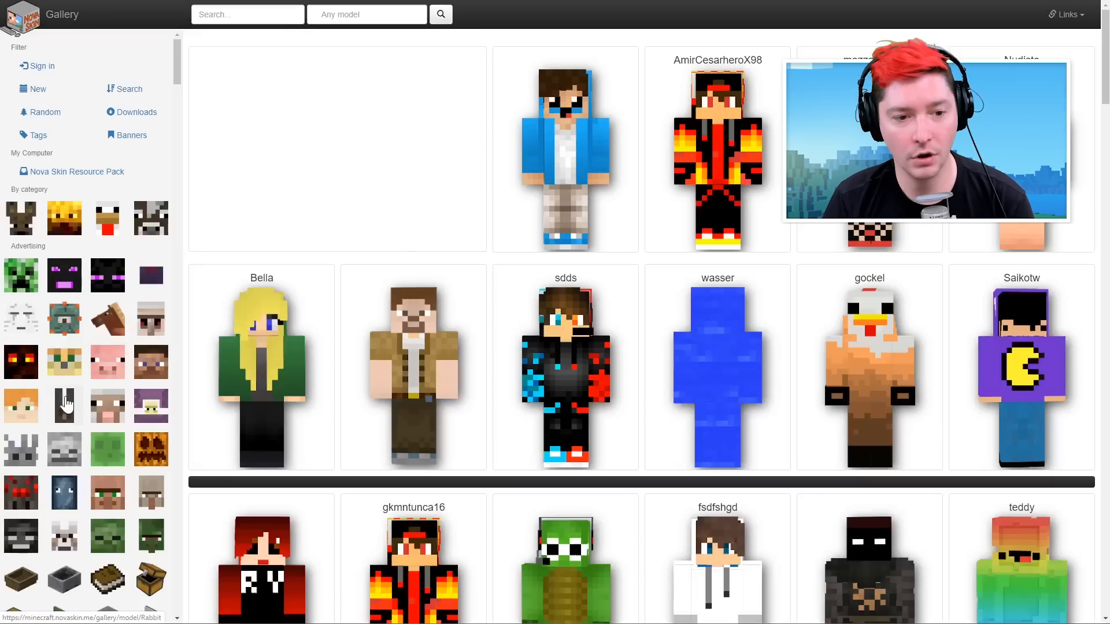
text(Ocelot)
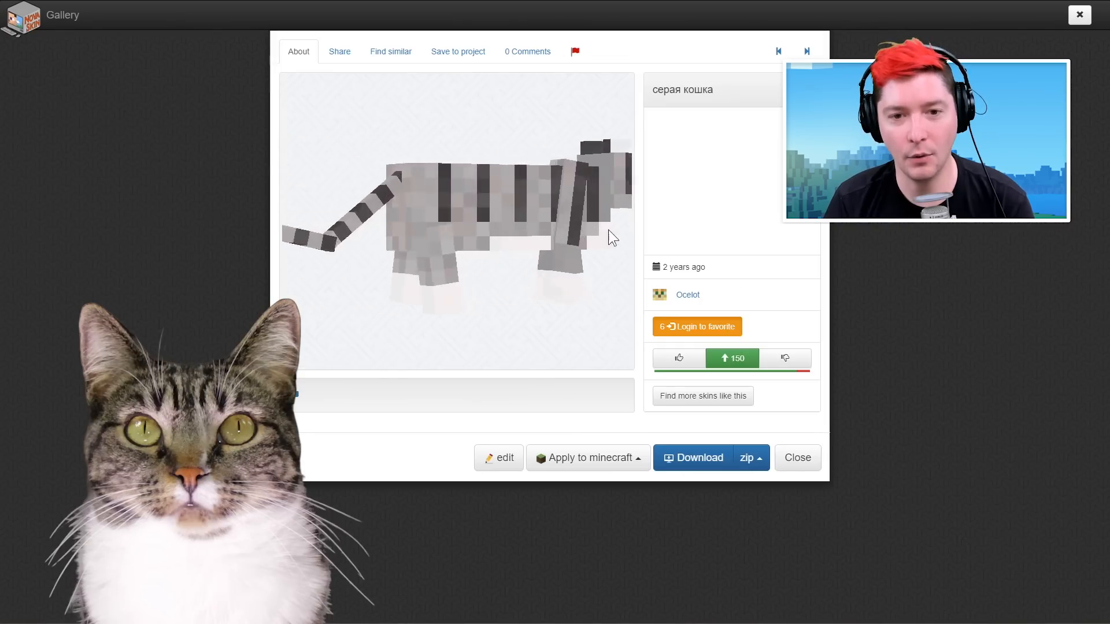
drag(610, 238, 510, 196)
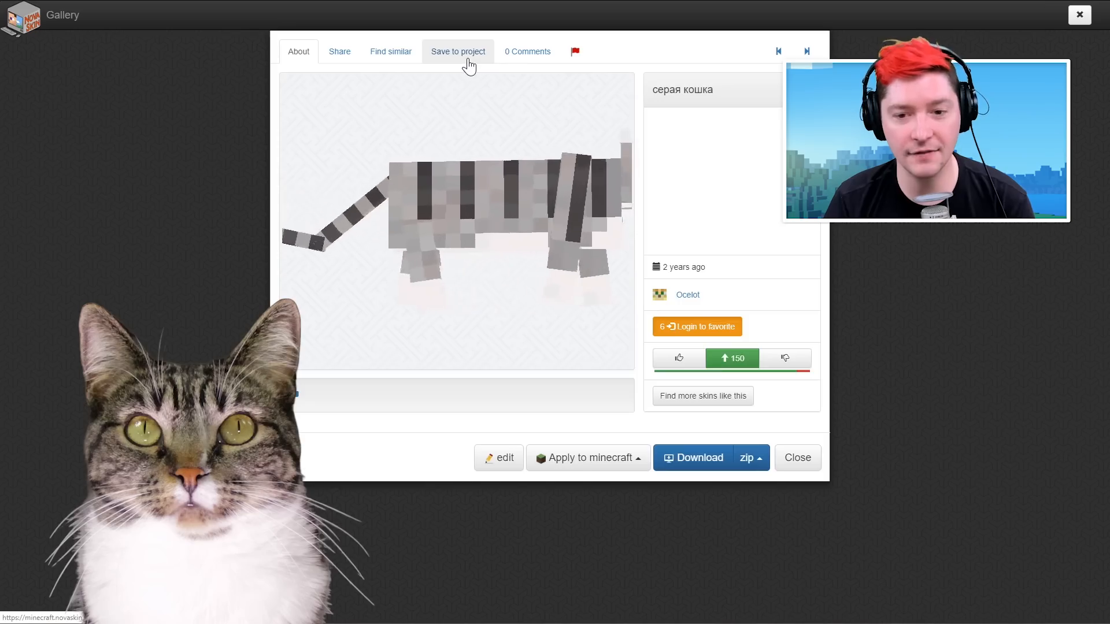
Save the grey cat skin into My_Pets as textures/entity/cat/calico.png
click(458, 51)
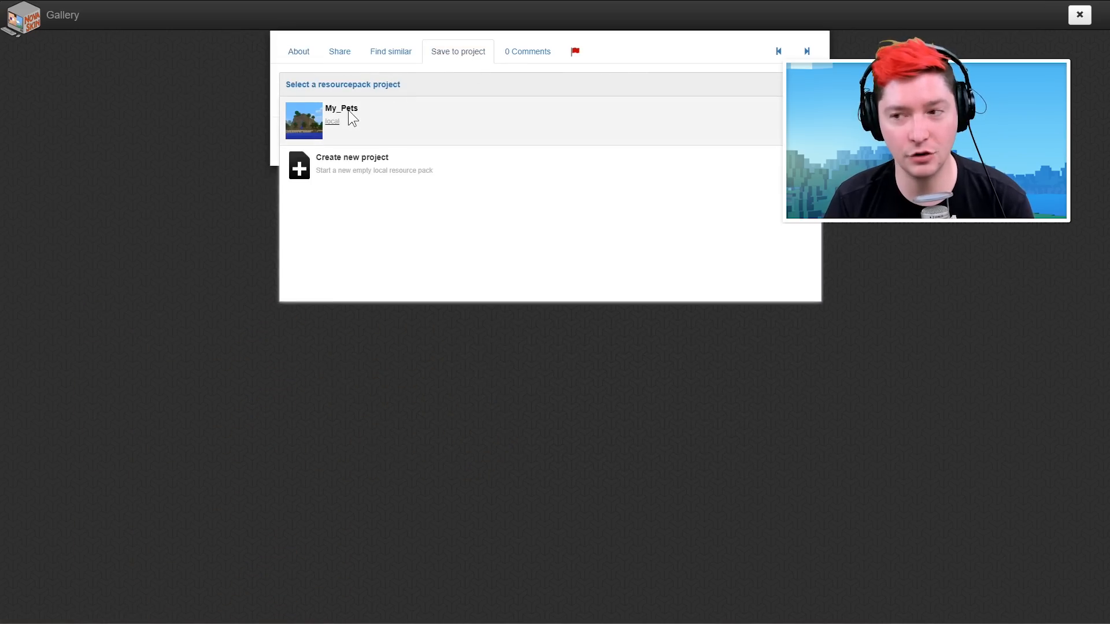
click(342, 113)
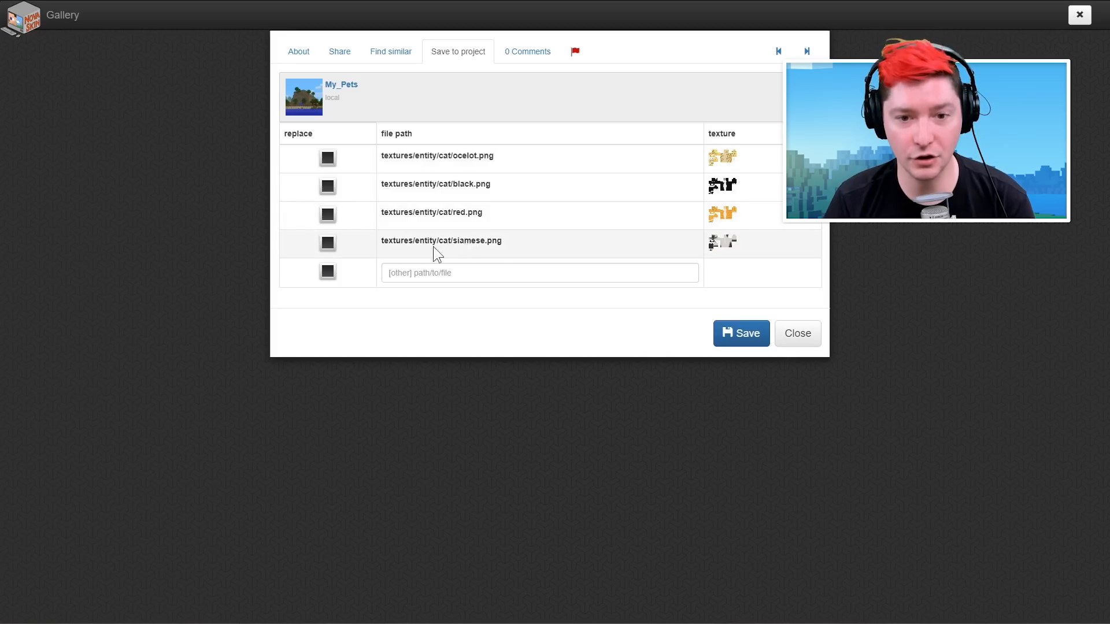
click(540, 273)
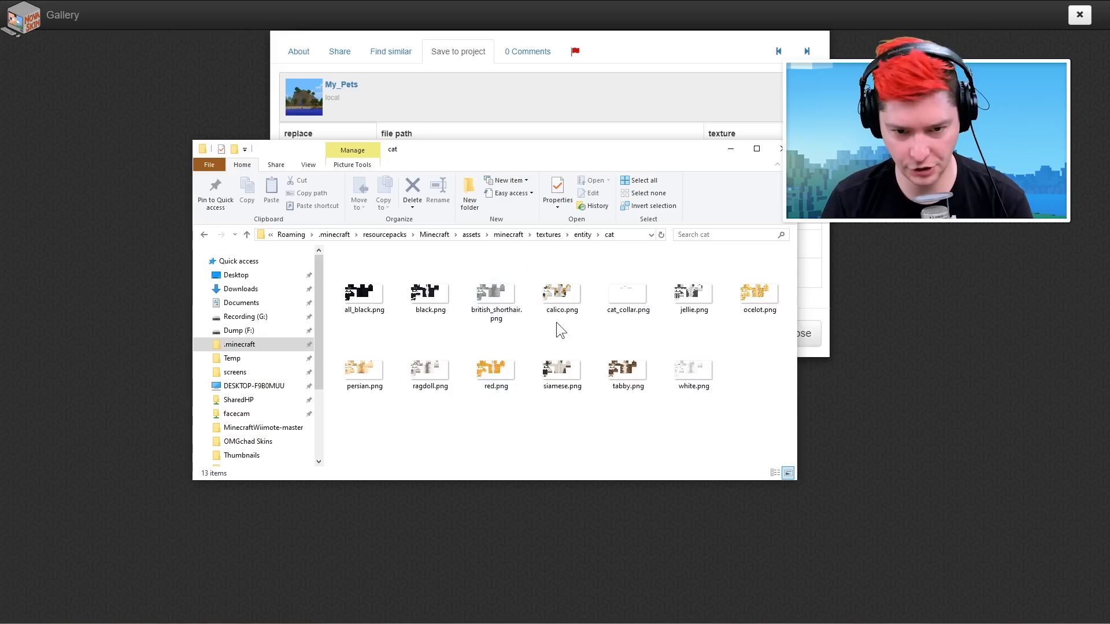
click(561, 290)
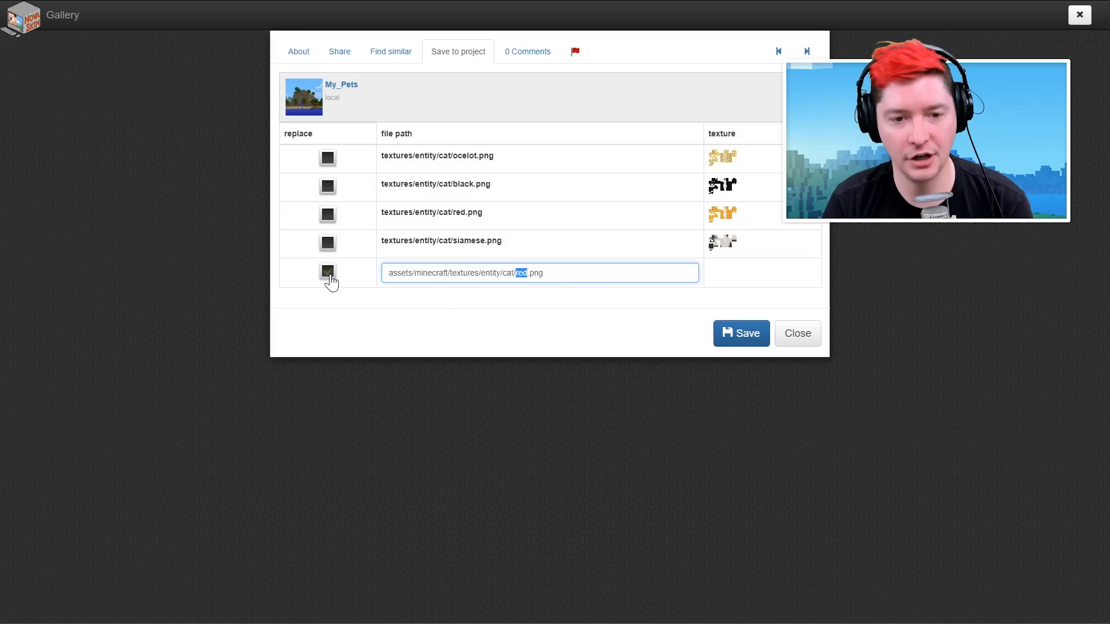
click(326, 272)
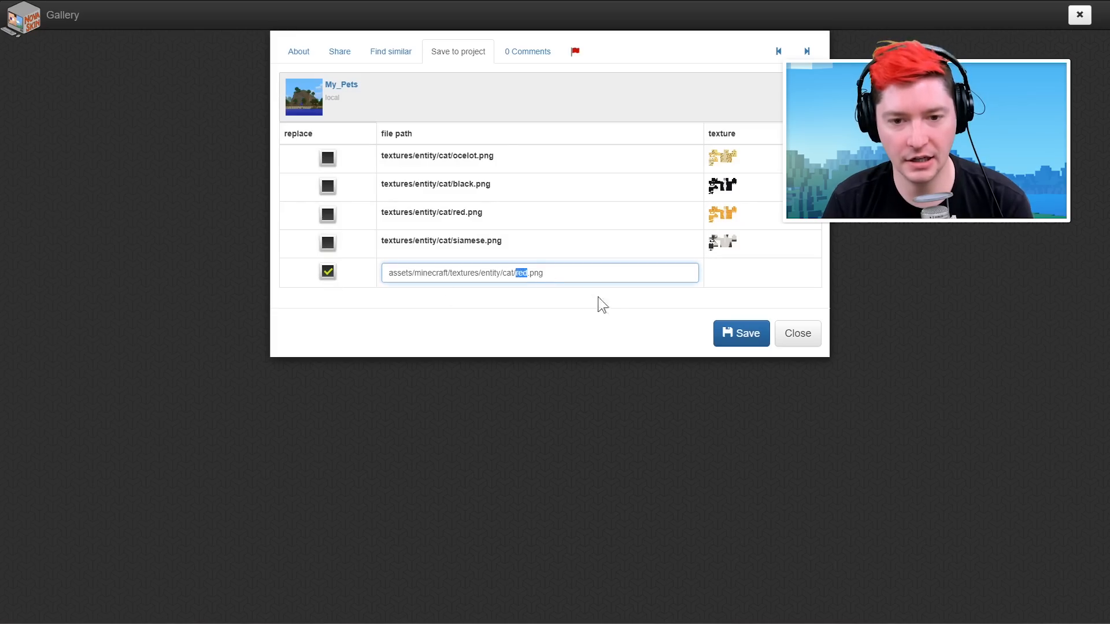
text(calico)
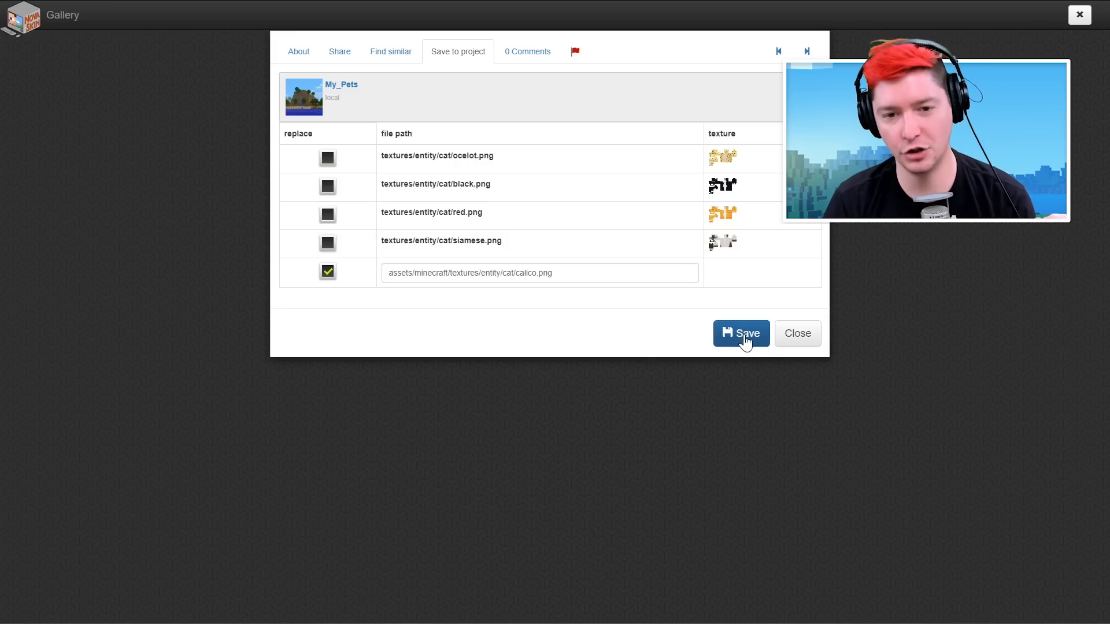
click(740, 333)
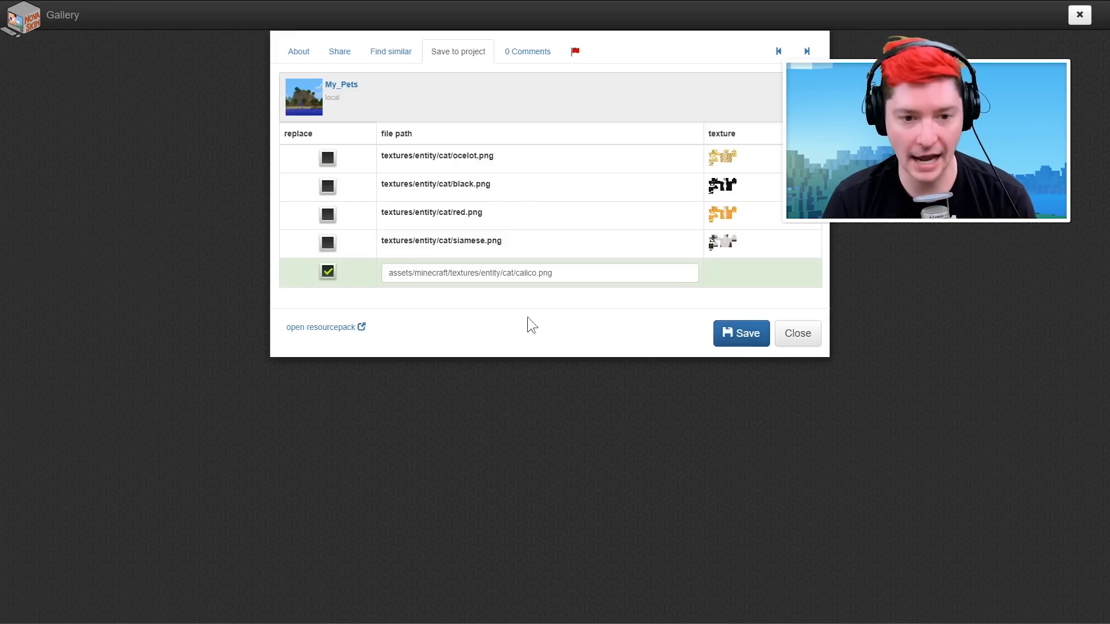
mouse_move(323, 327)
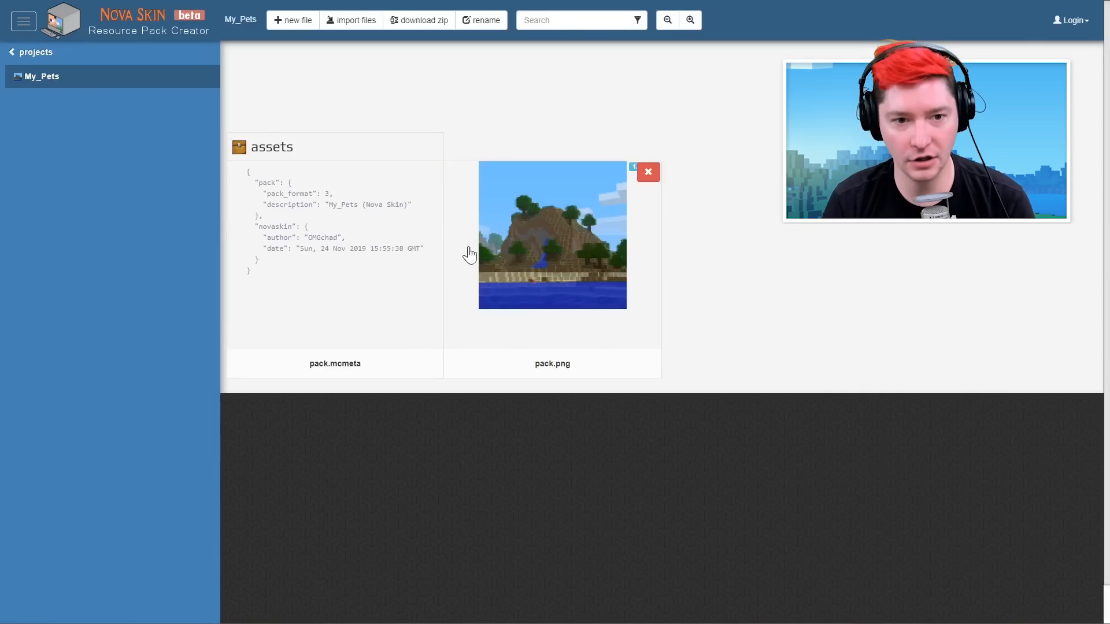
Browse My_Pets assets and textures folders to verify calico.png
click(56, 125)
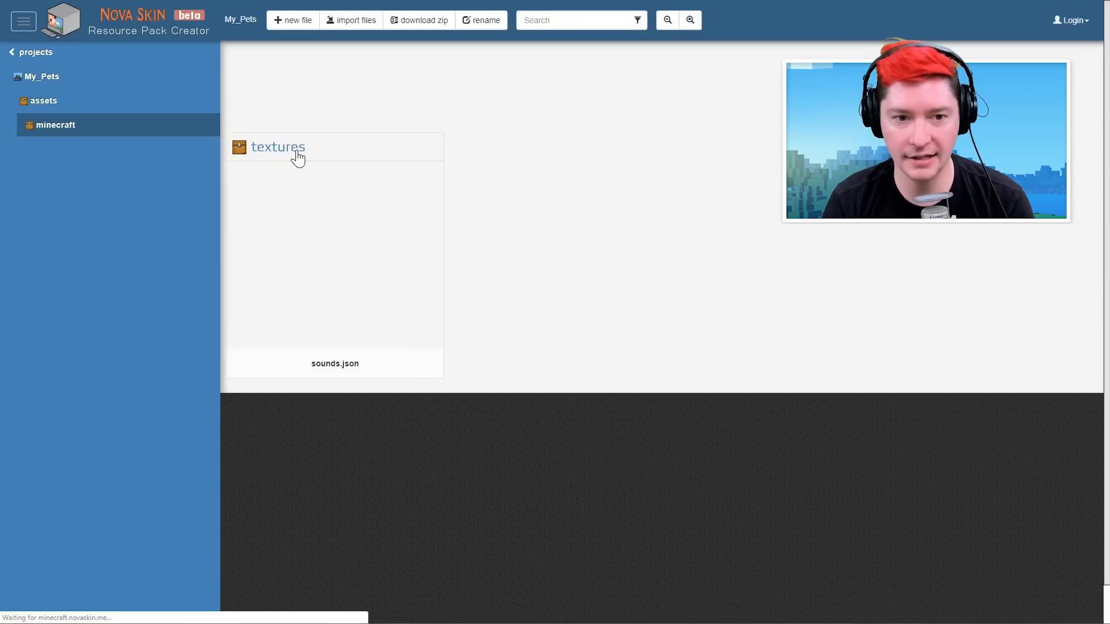
click(277, 147)
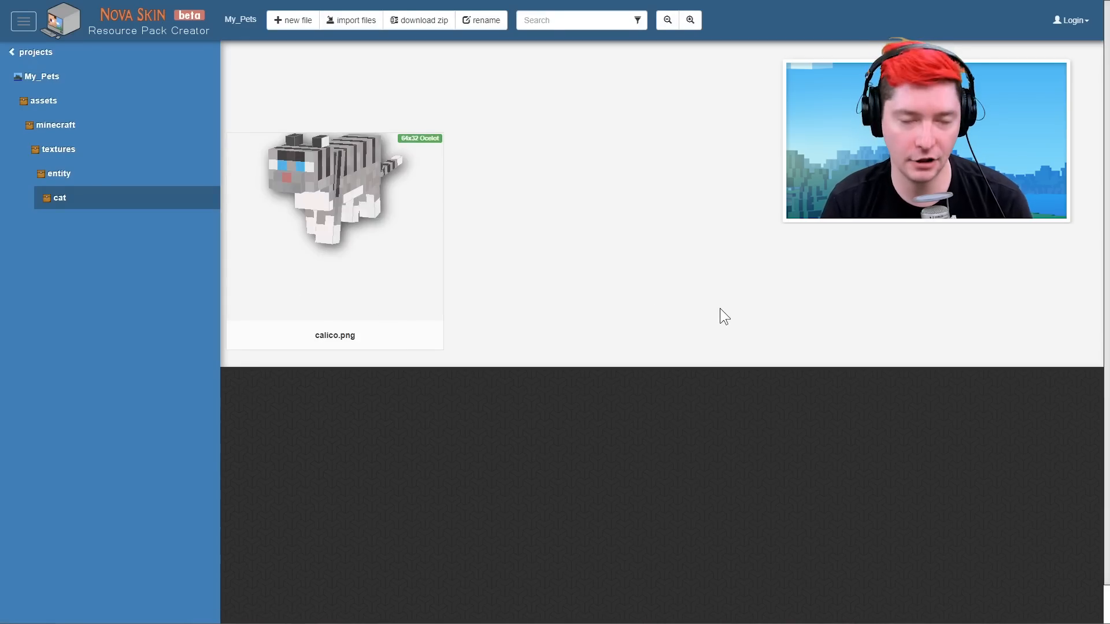
mouse_move(591, 245)
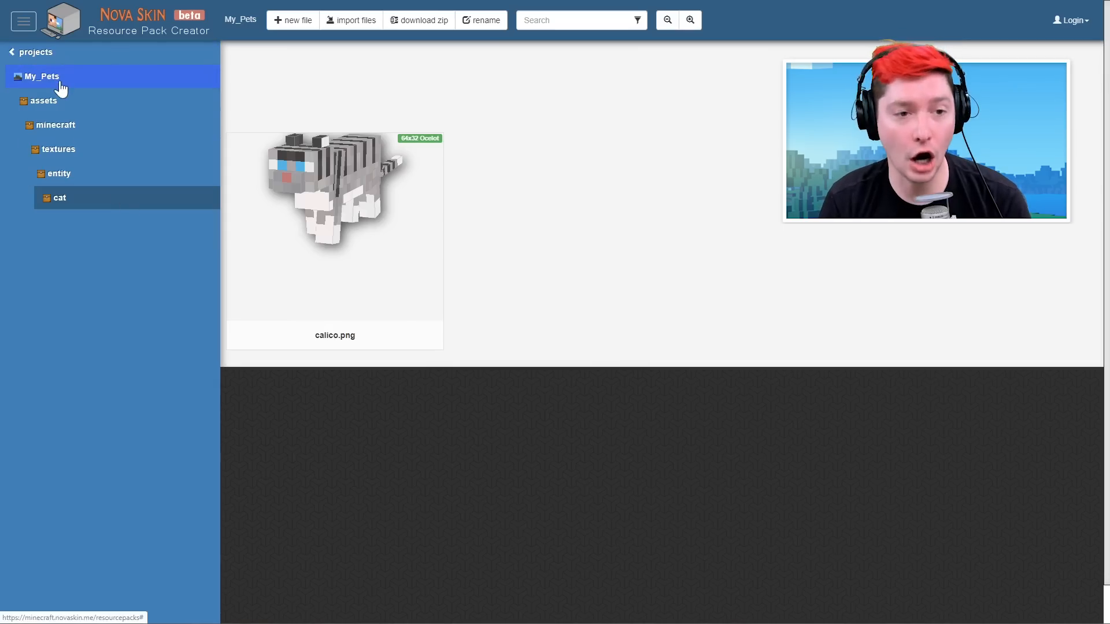
mouse_move(36, 52)
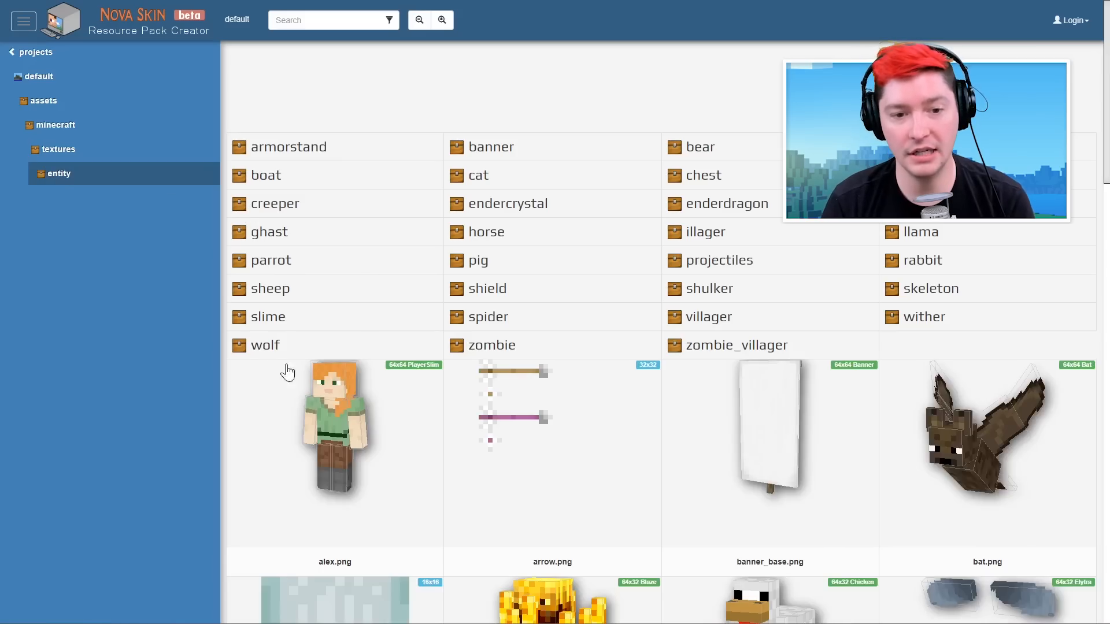
Load the default wolf_tame.png on the 3D wolf model and inspect it from both sides
click(264, 345)
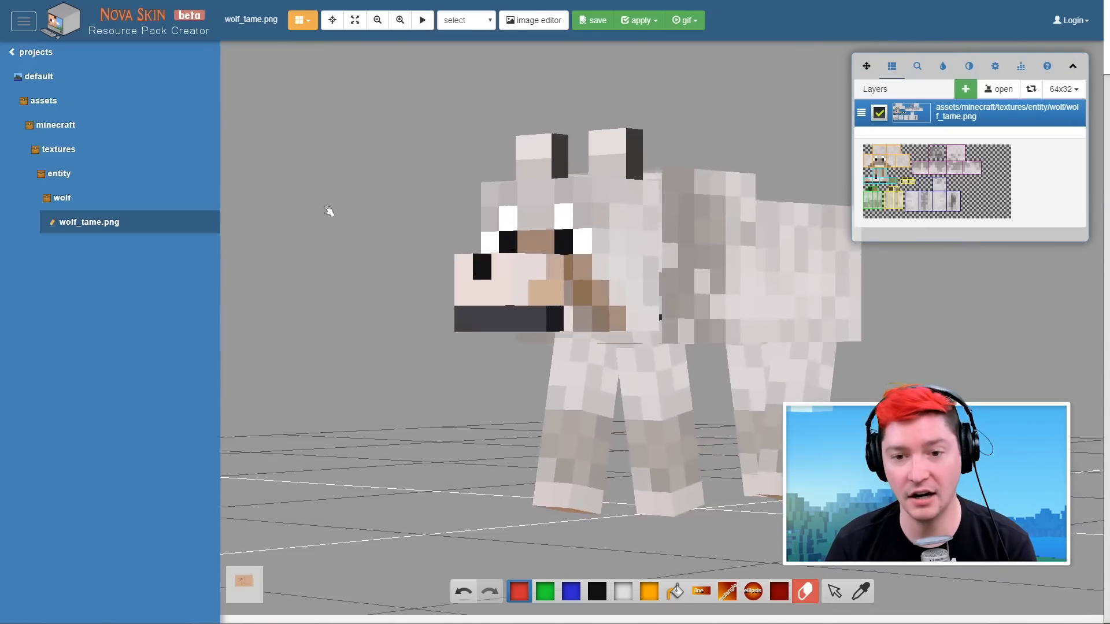
drag(328, 210, 419, 217)
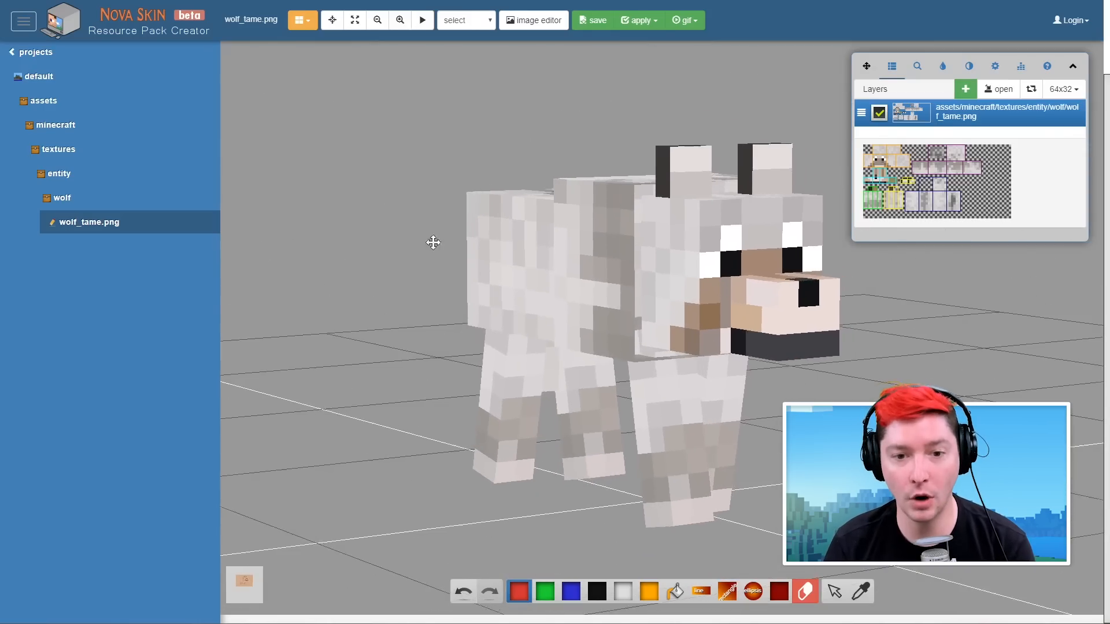
drag(432, 241, 270, 206)
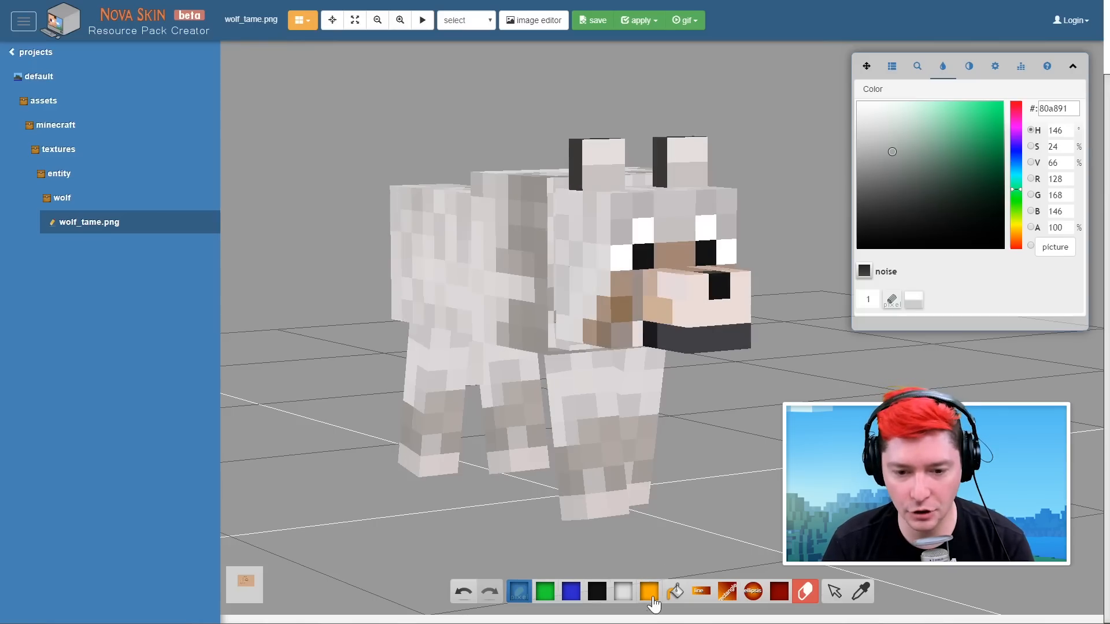
mouse_move(683, 605)
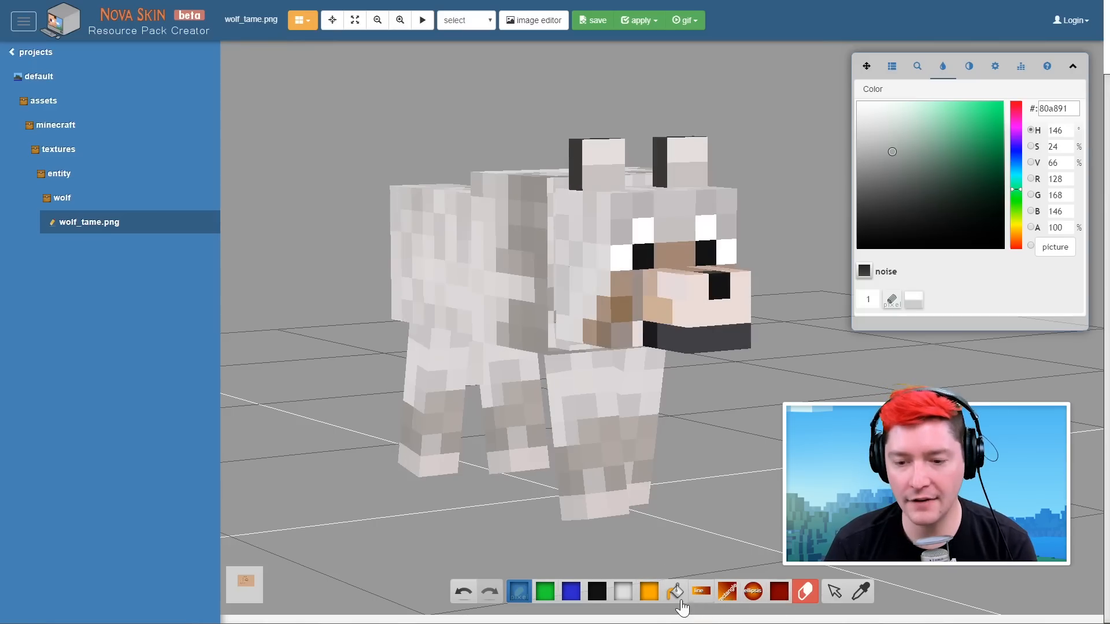
Paint trial orange streaks on the wolf's hindquarters, then pick dark brown with a shaded brush style
click(677, 591)
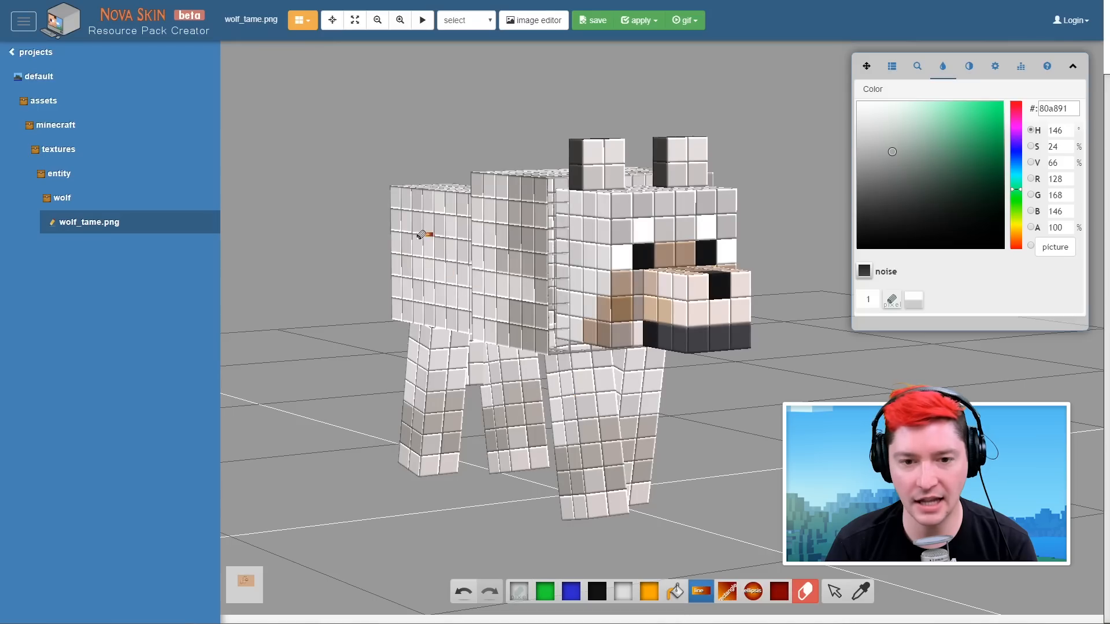
drag(418, 233, 548, 308)
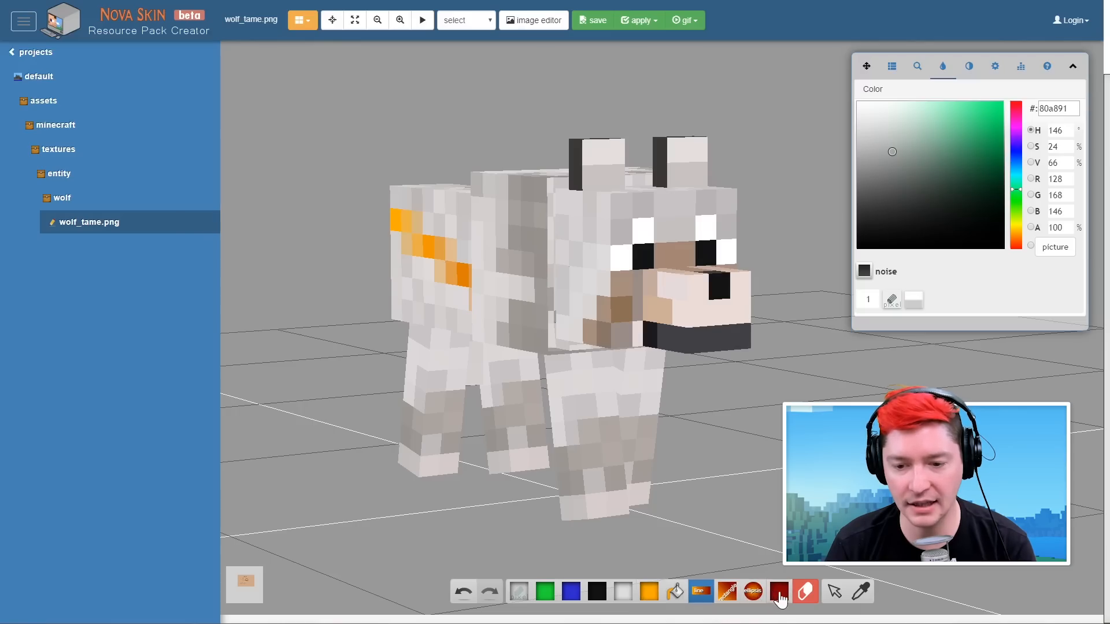
click(649, 590)
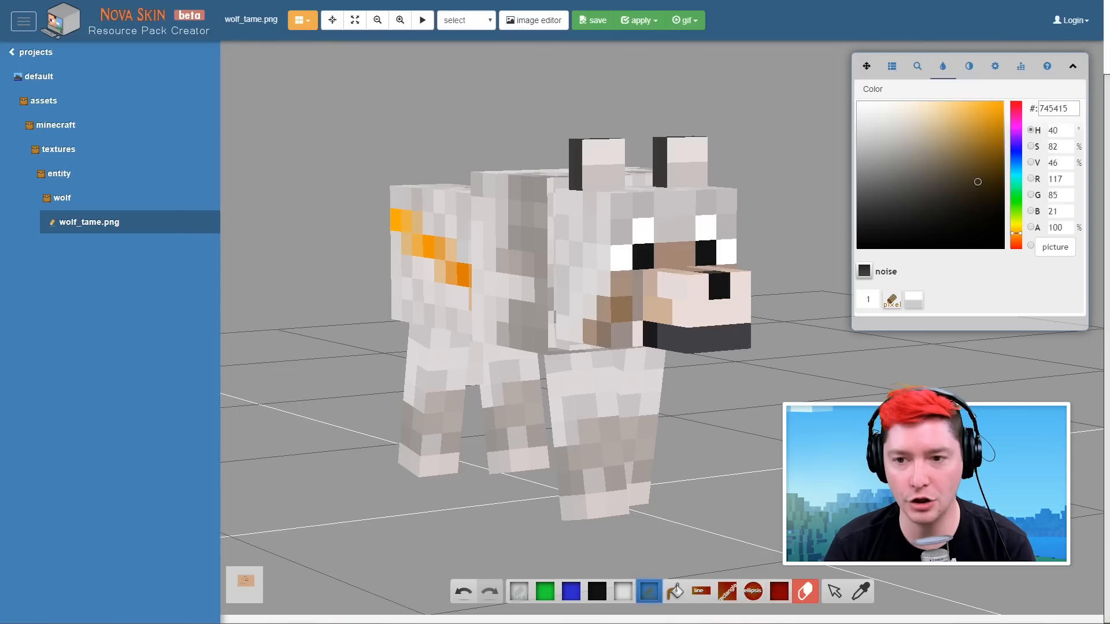
click(777, 591)
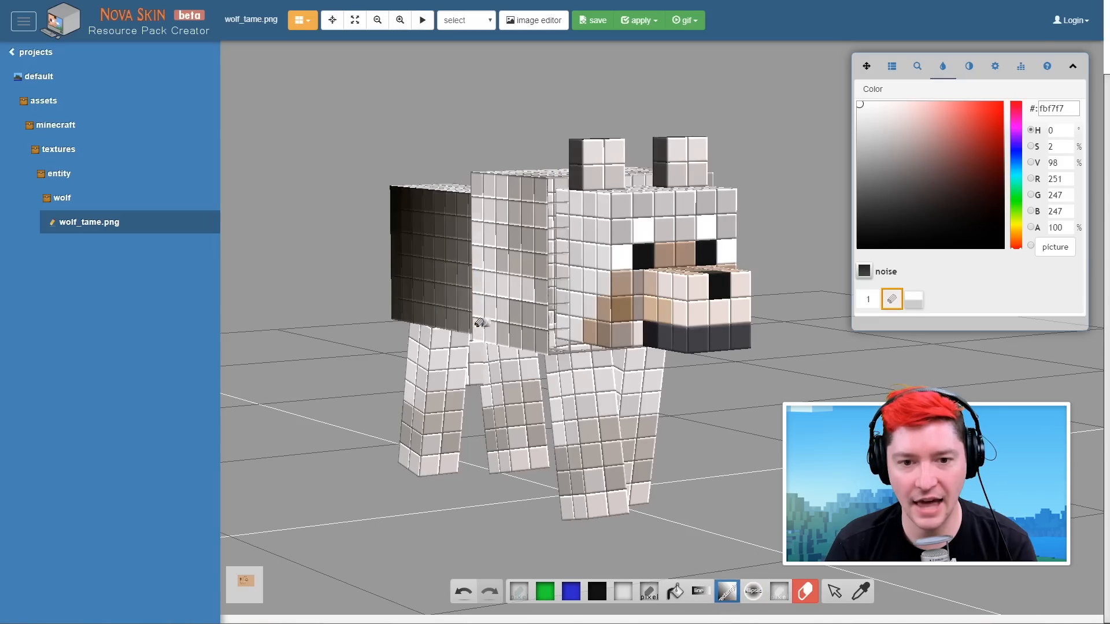
Inspect the wolf from below and the side, then remove the test strokes leaving the texture clean
drag(481, 319, 637, 390)
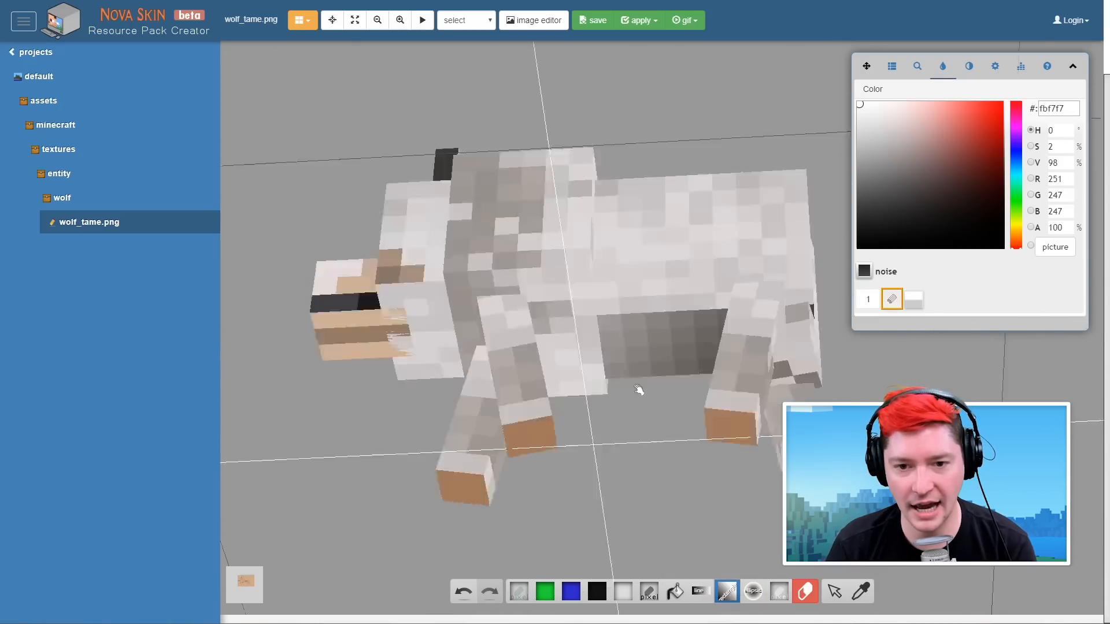
drag(637, 390, 594, 517)
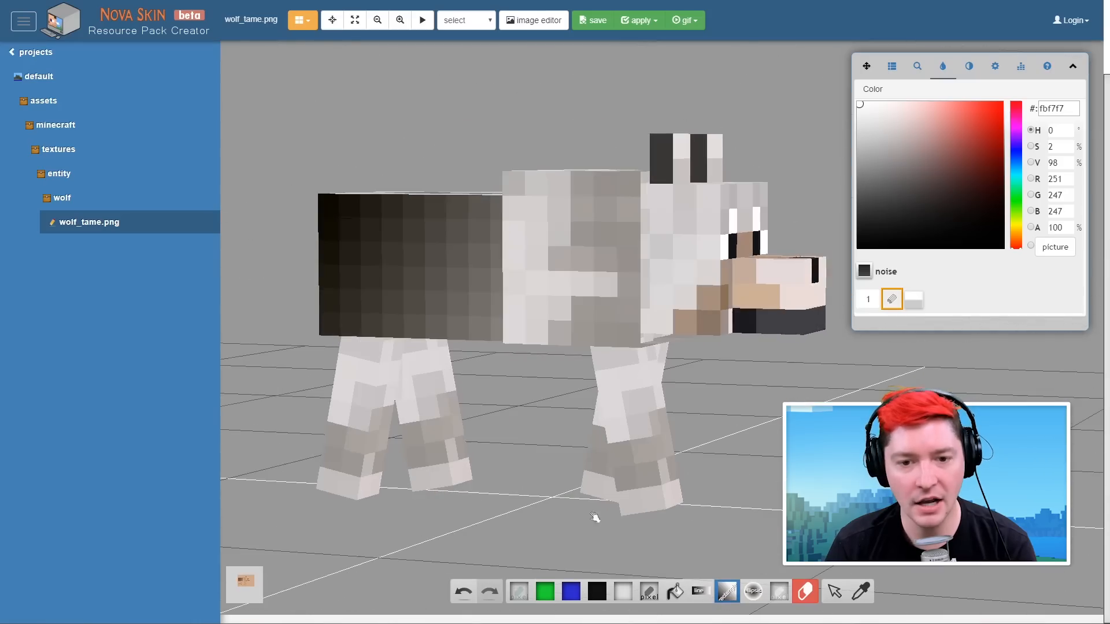
click(462, 591)
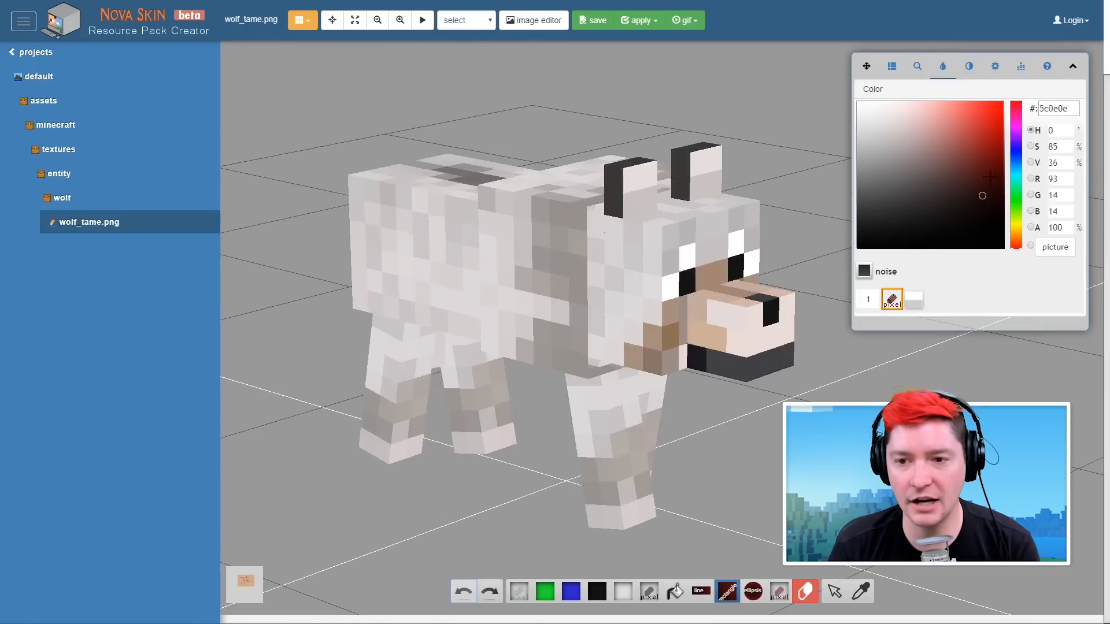
Set a golden orange colour with adjusted saturation and brightness and paint both of the wolf's ears
click(993, 141)
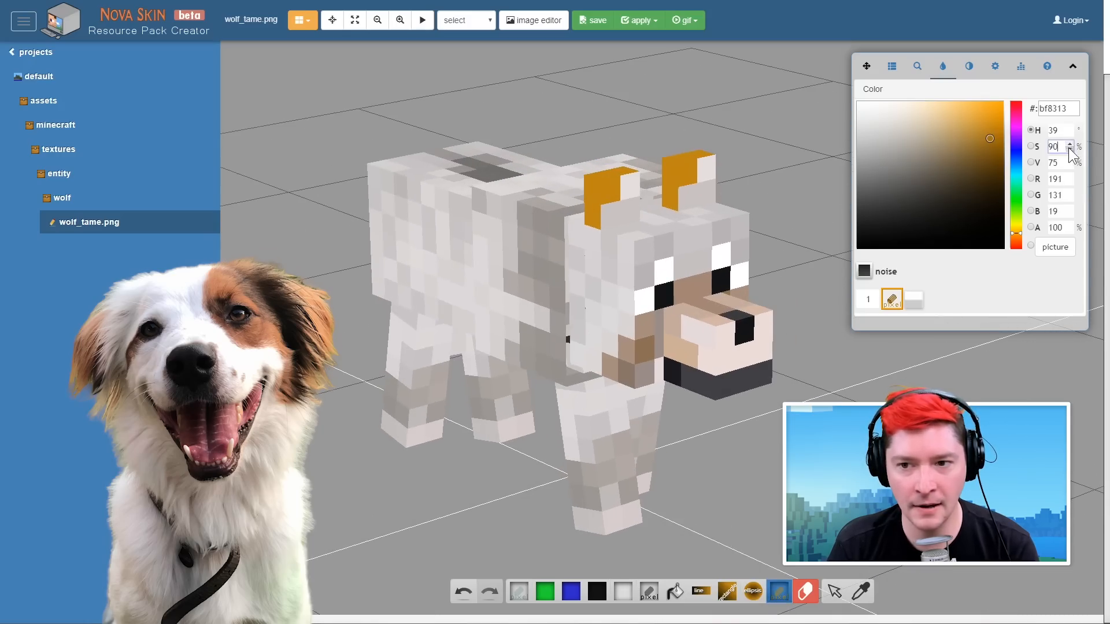
click(1069, 150)
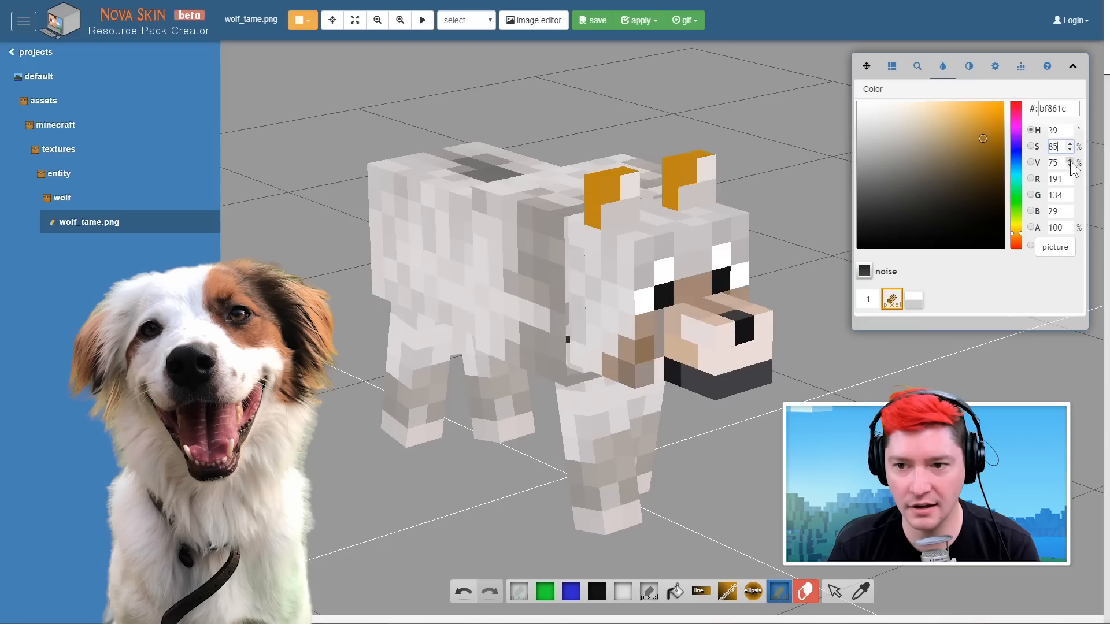
click(1071, 159)
text(64)
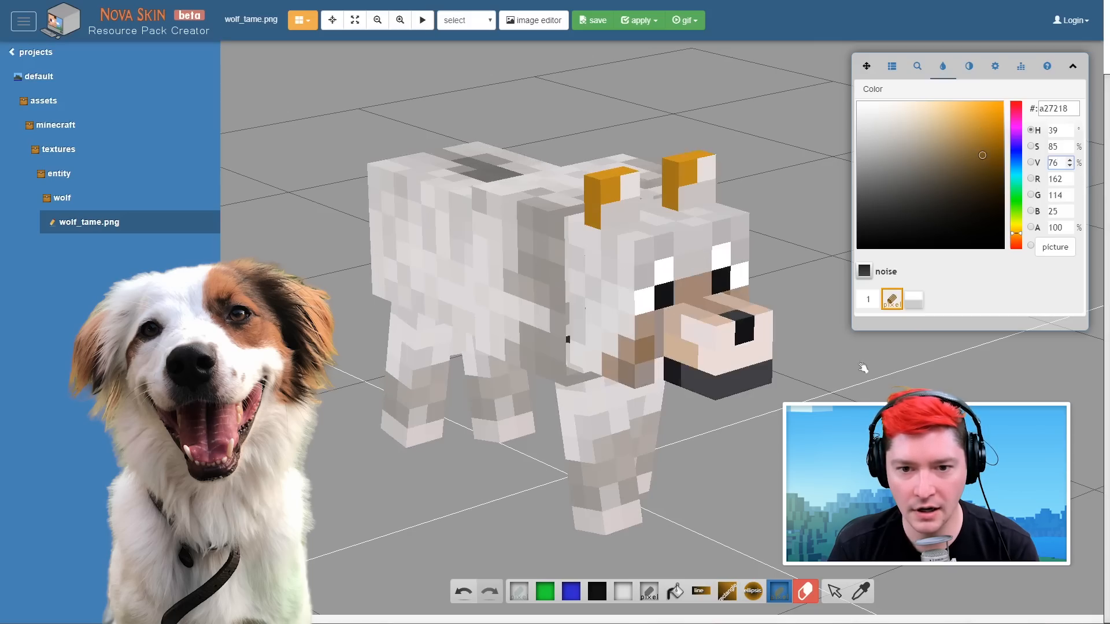
drag(862, 367, 730, 390)
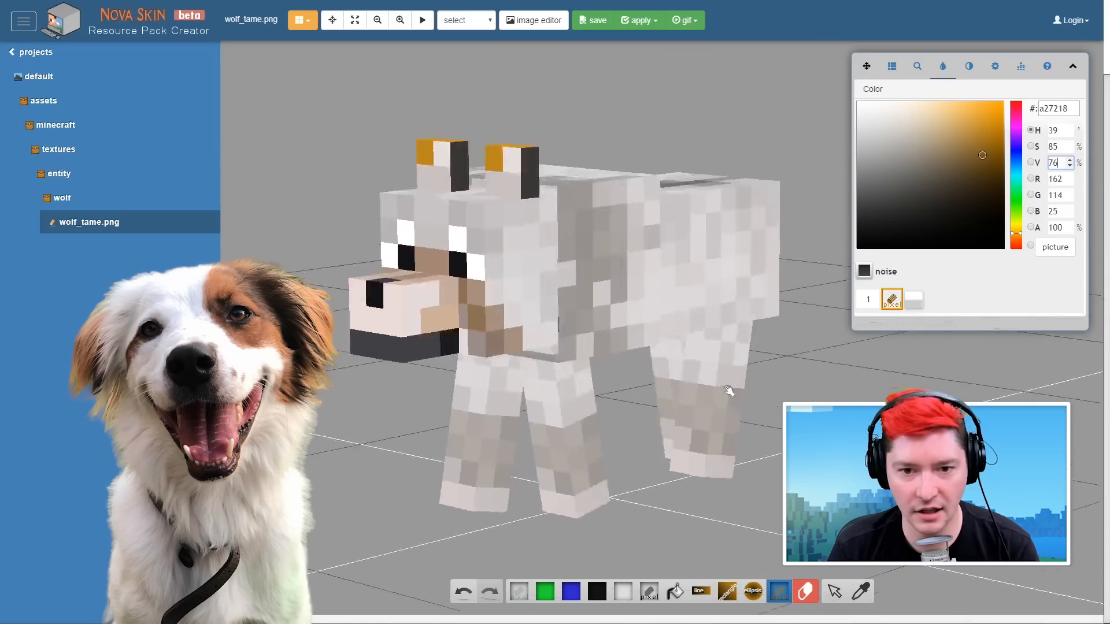
drag(730, 391, 707, 405)
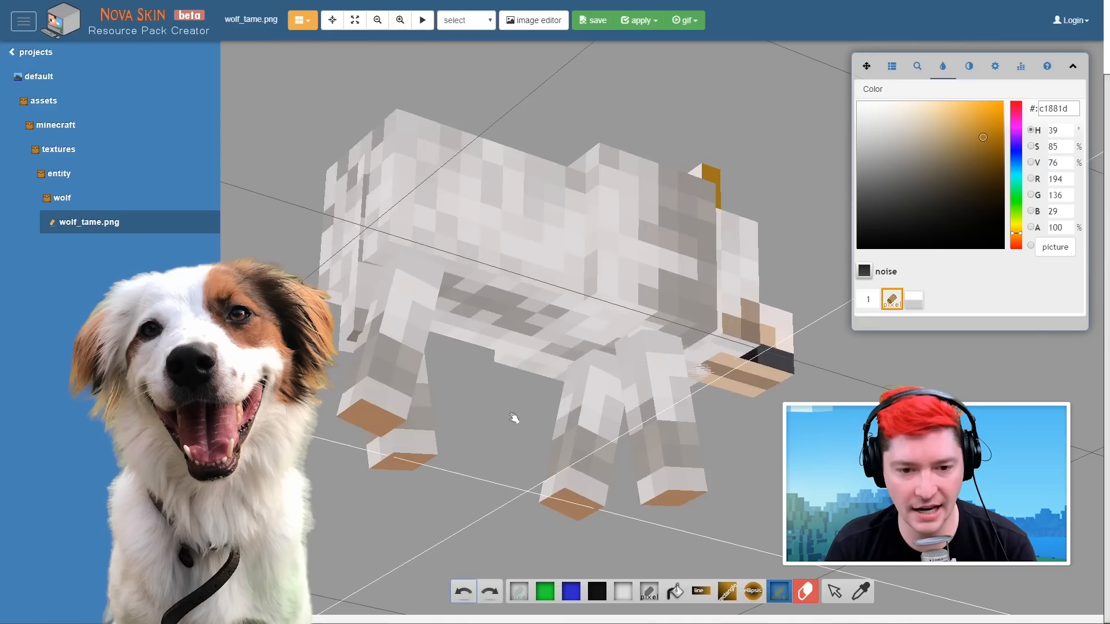
drag(513, 418, 531, 488)
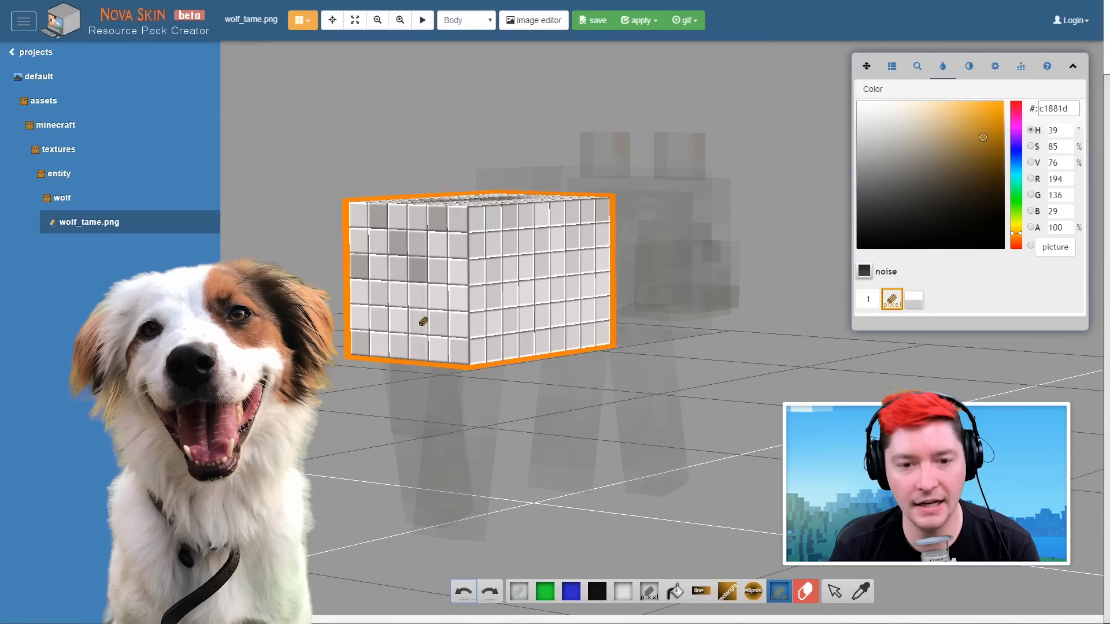
Show the whole wolf facing forward to check the ears, then bring up the layer list
click(464, 20)
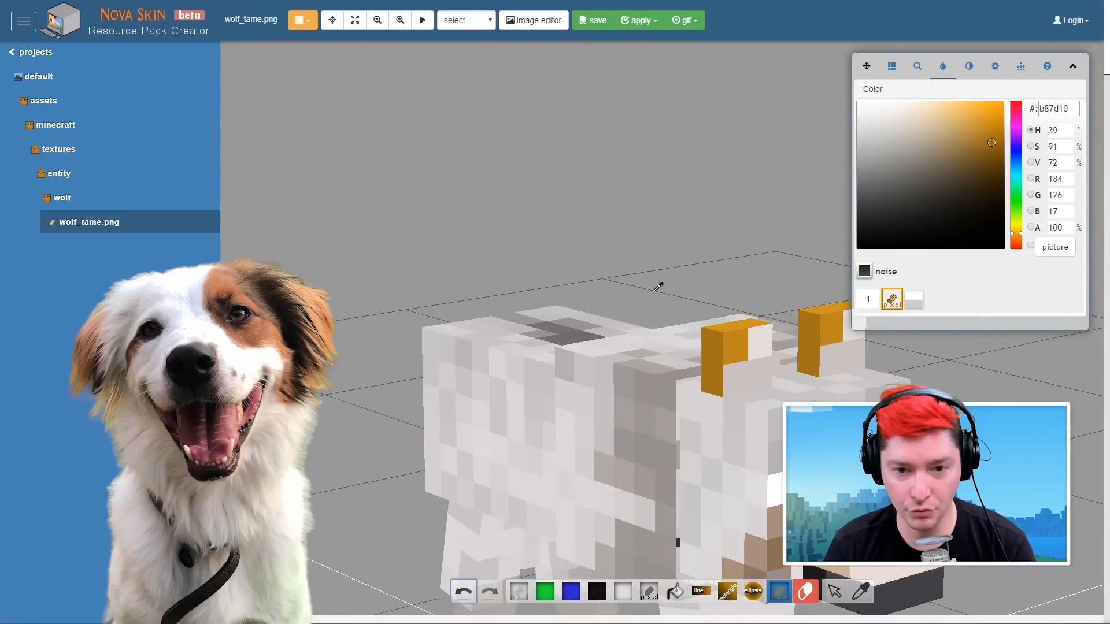
drag(658, 286, 591, 178)
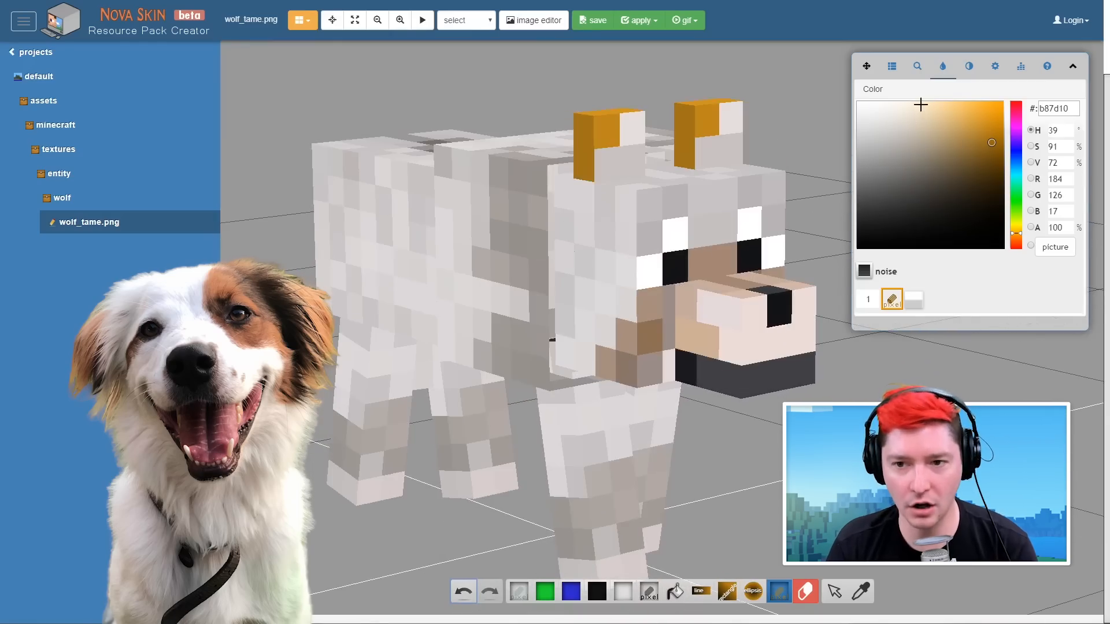
click(891, 65)
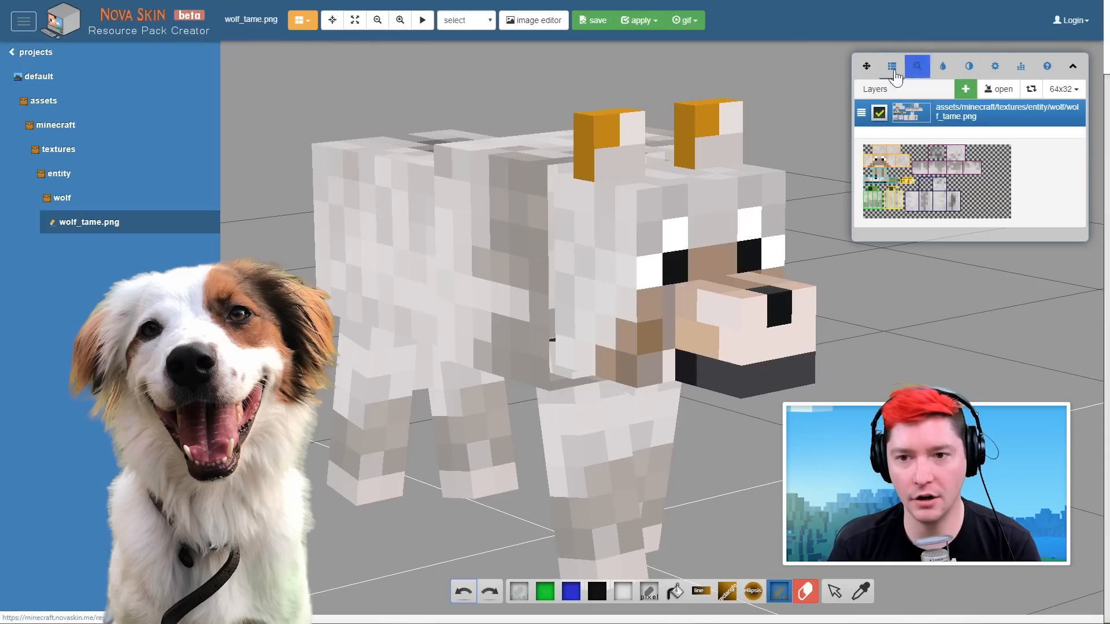
Add a new blank layer above the wolf_tame.png texture layer
click(942, 66)
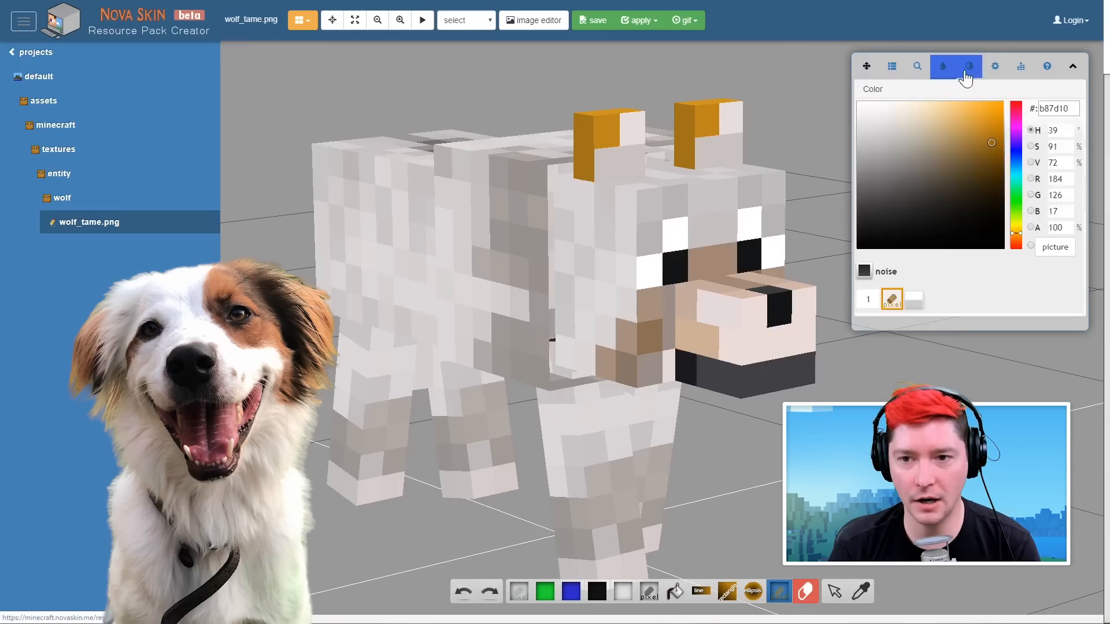
click(1048, 66)
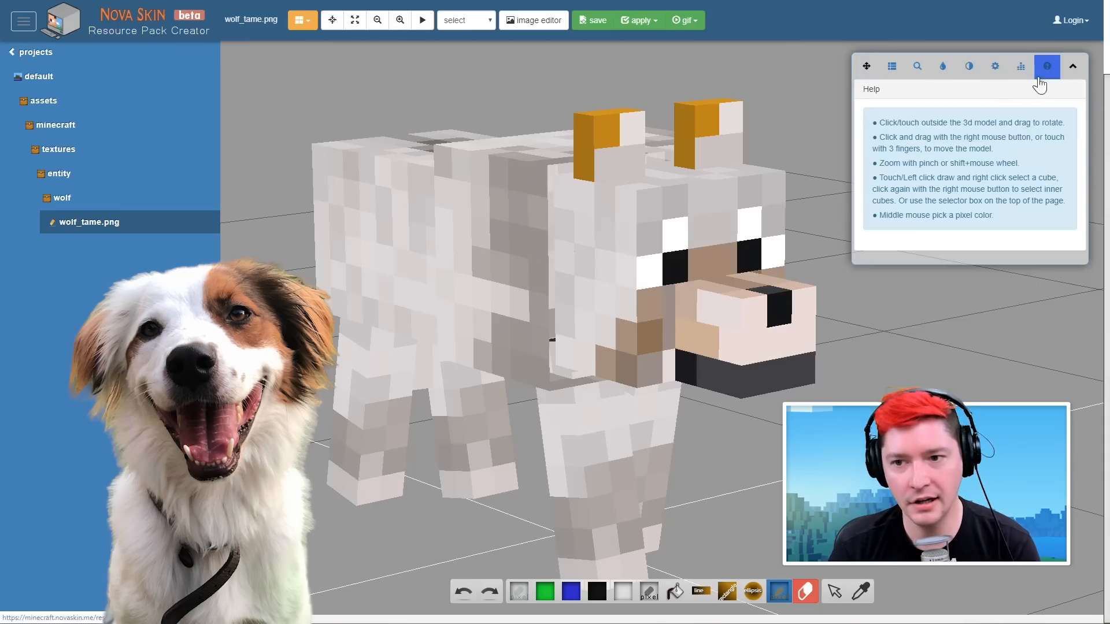
click(892, 66)
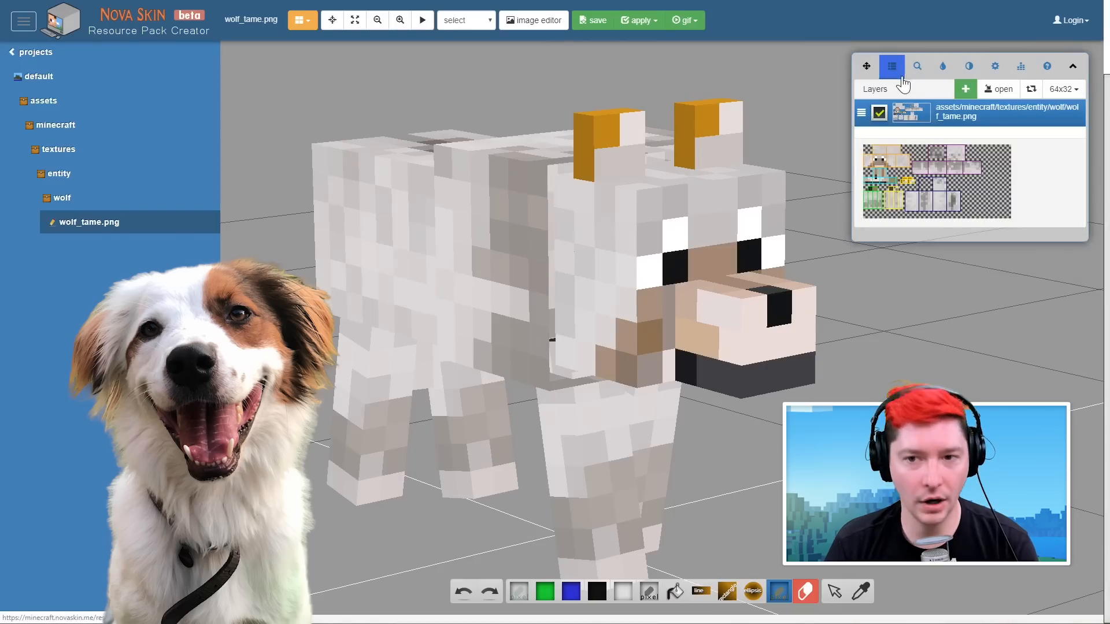
click(964, 89)
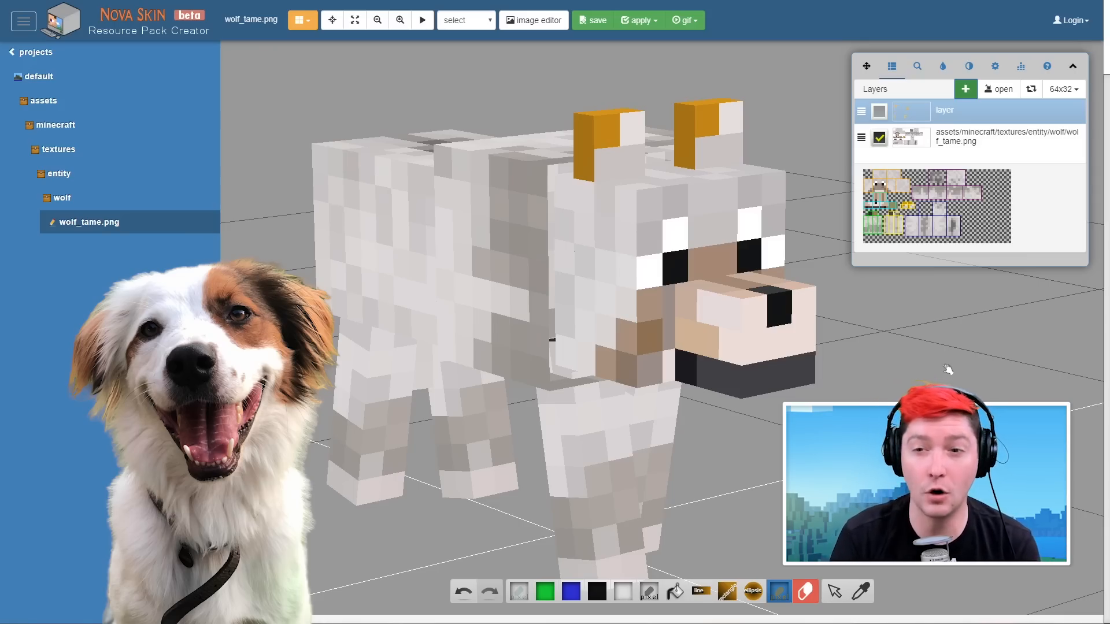
mouse_move(997, 92)
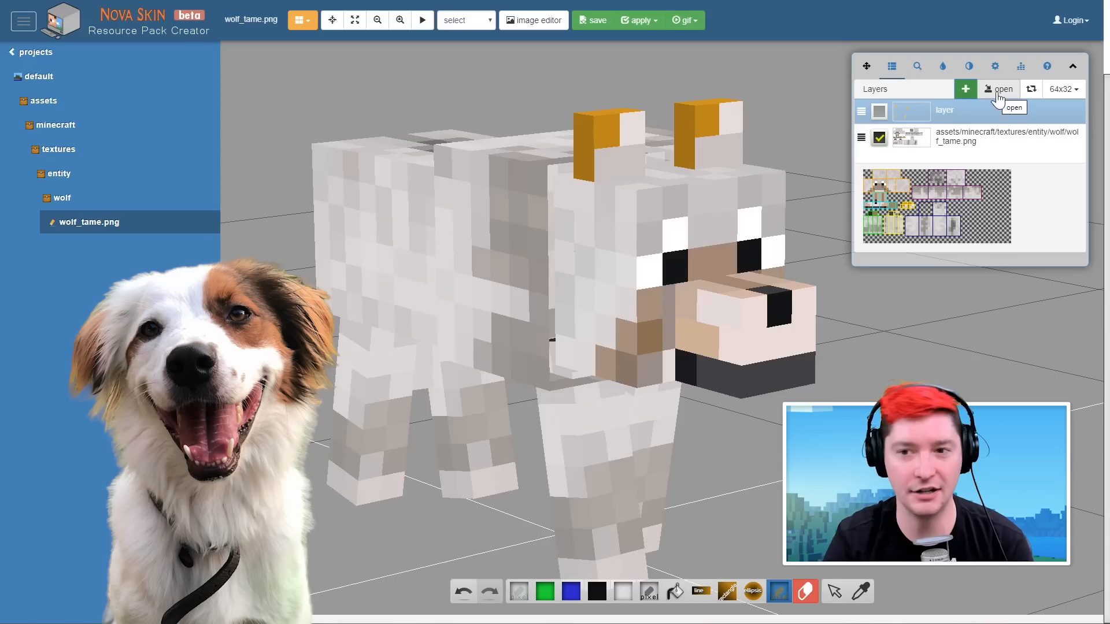
Load the tame_wolf.png dog image as a new top layer, giving the wolf orange-and-white markings
click(1003, 89)
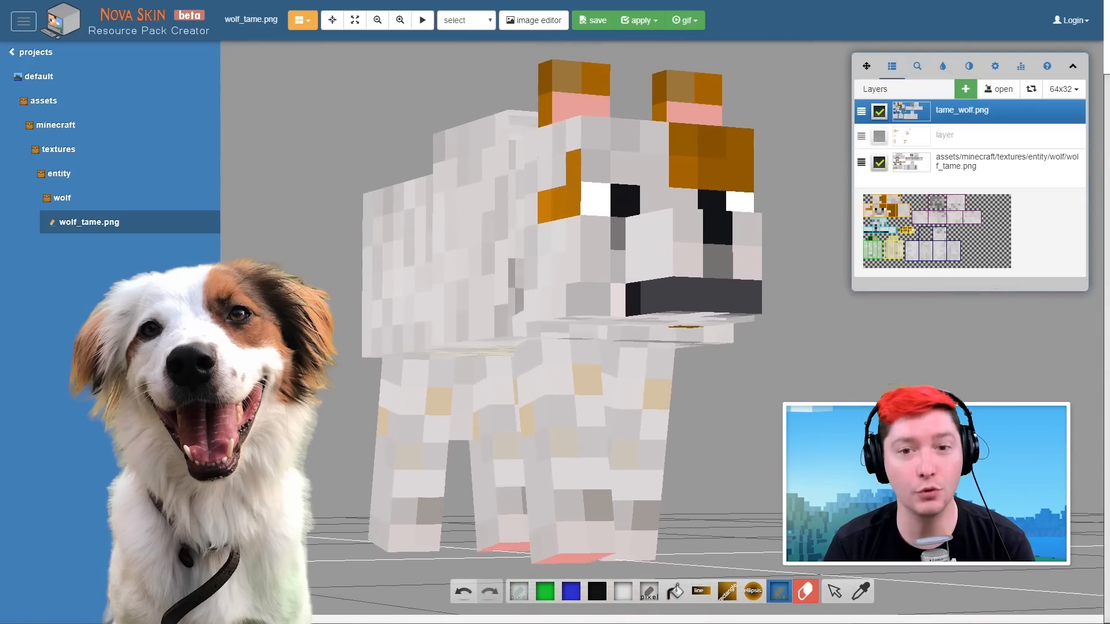
Save the dog texture into the My_Pets pack, replacing its wolf_tame.png file
click(597, 20)
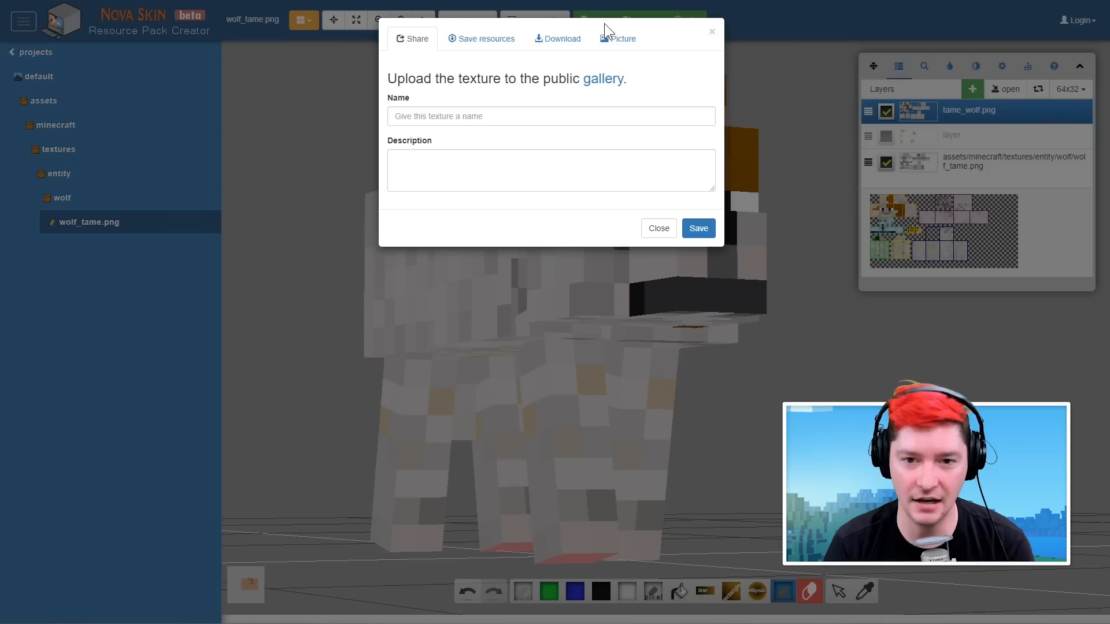
mouse_move(527, 235)
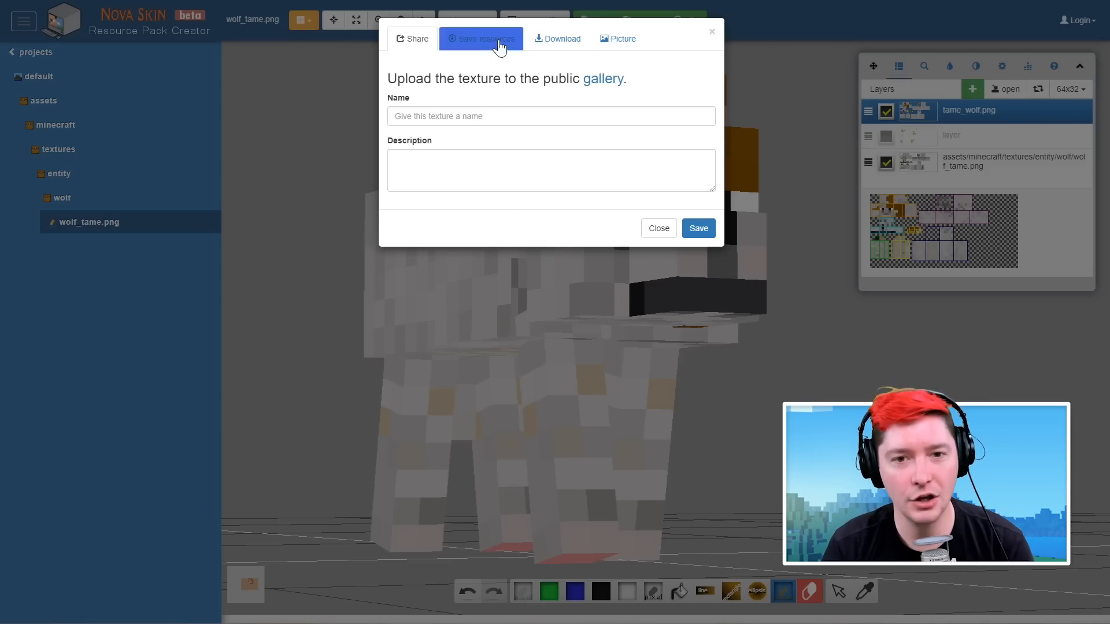
click(481, 38)
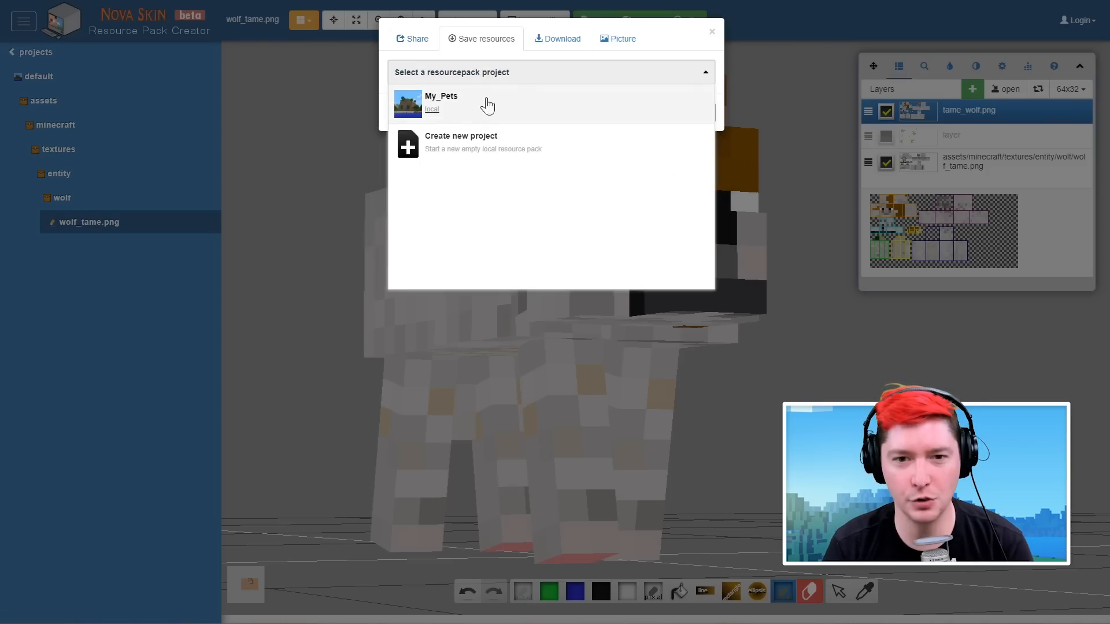
click(616, 38)
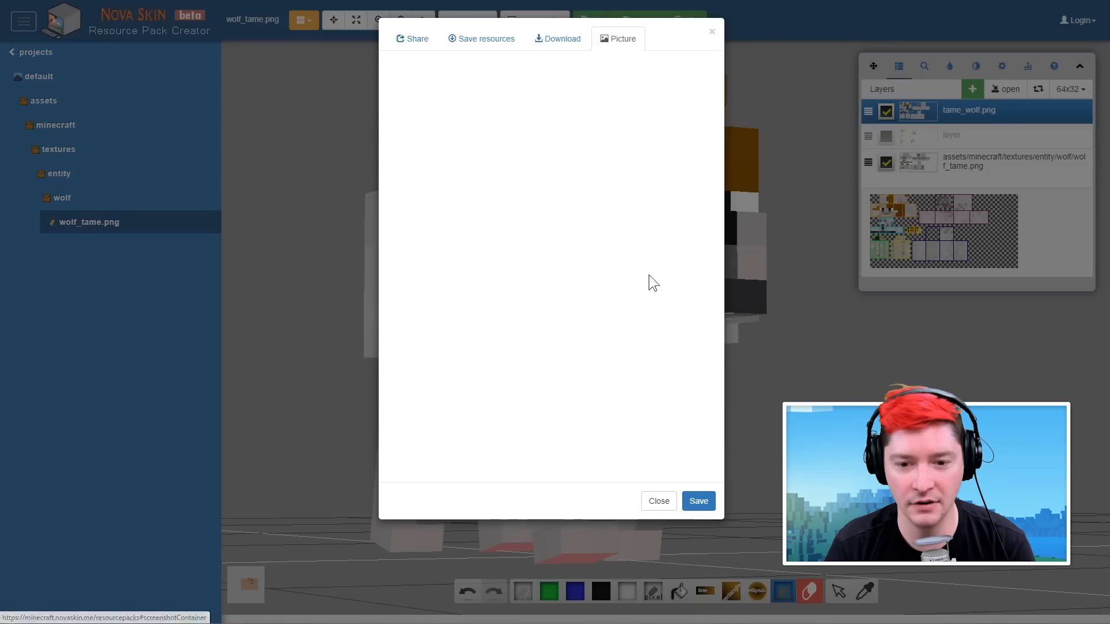
click(484, 39)
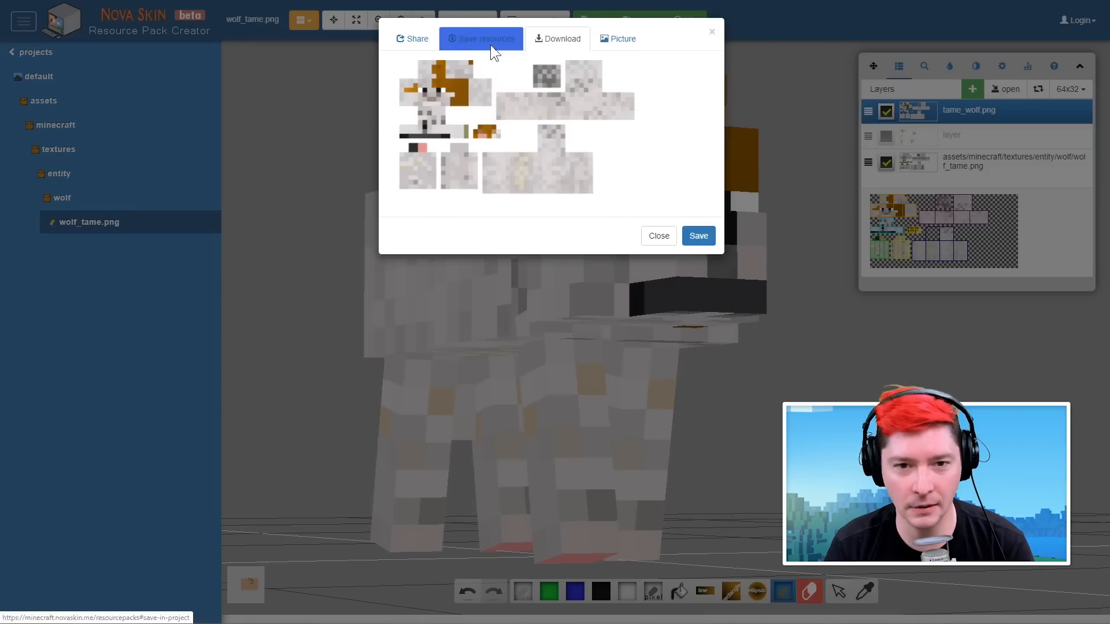
click(481, 39)
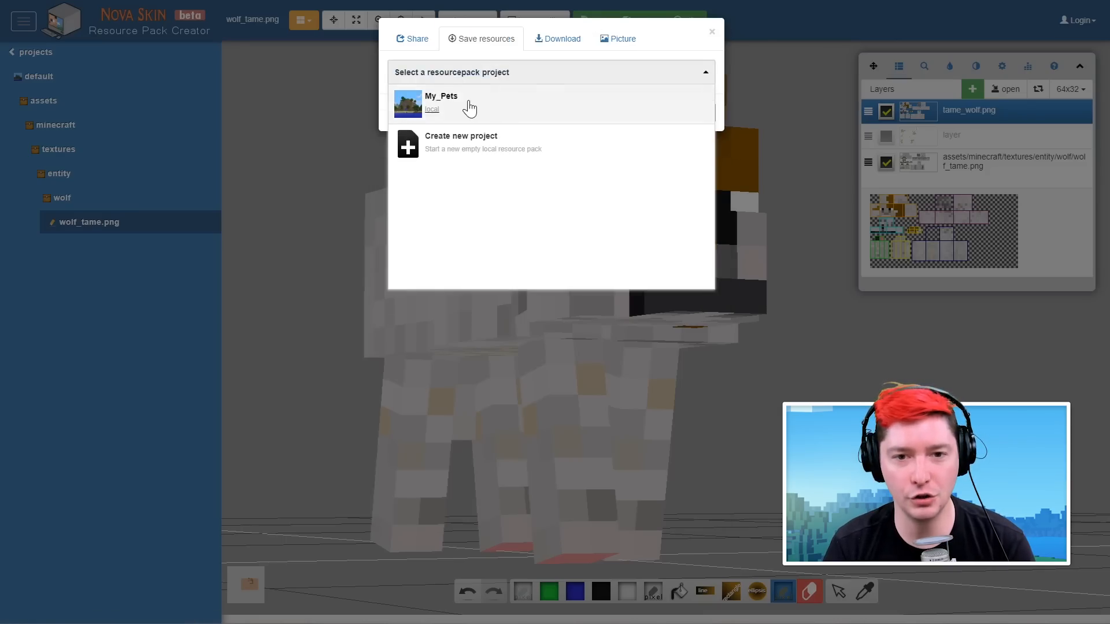
click(453, 104)
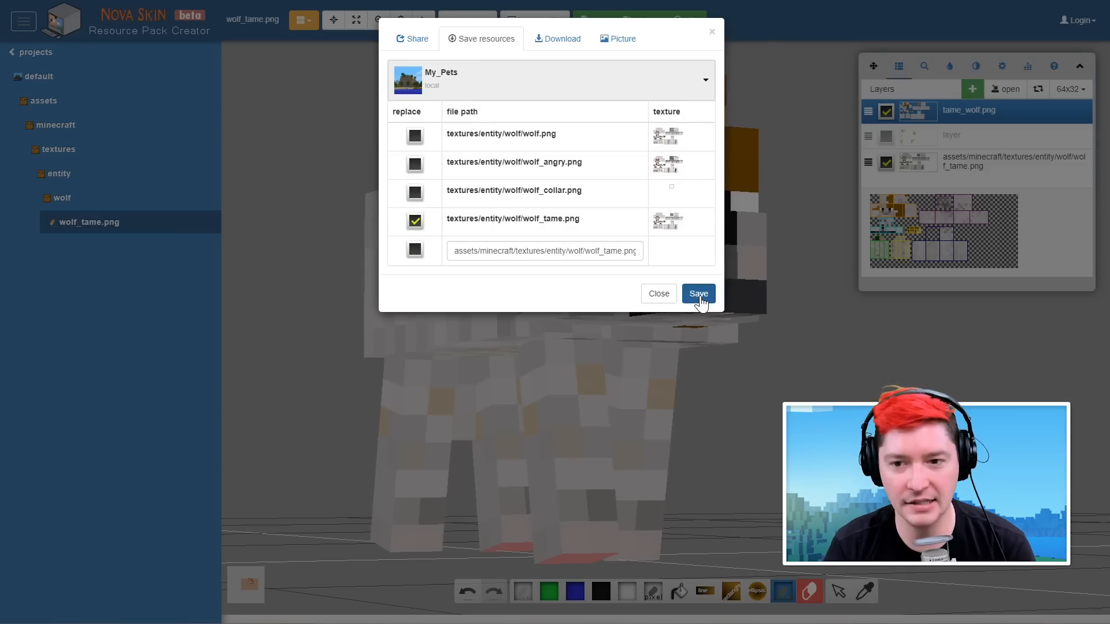
click(698, 294)
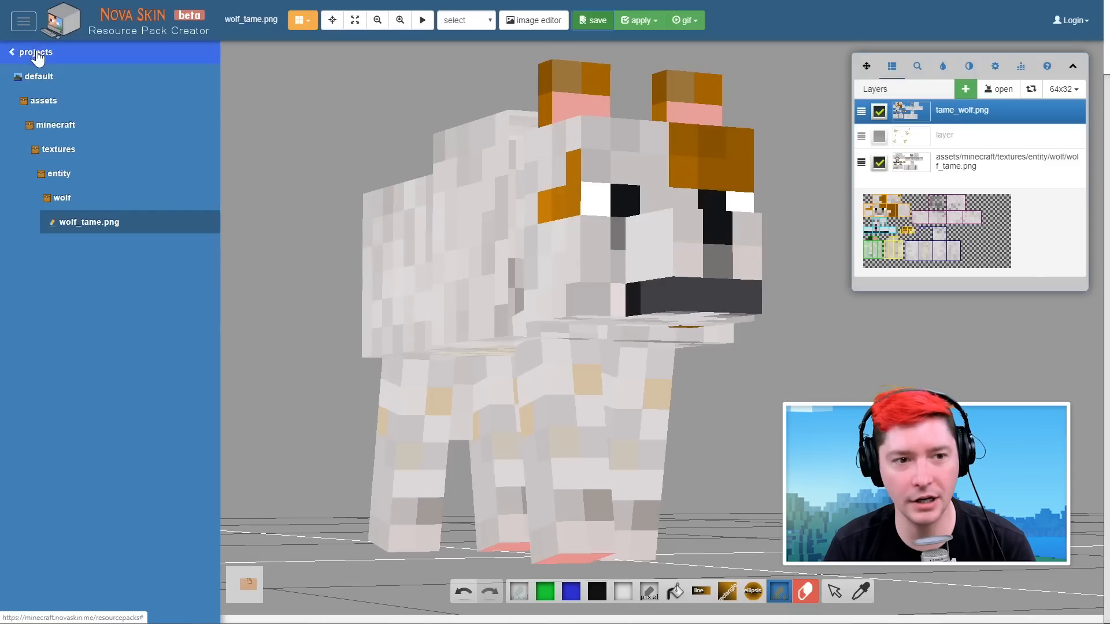
Check that My_Pets holds wolf_tame.png and calico.png in the entity folders, then return to the projects list
click(34, 52)
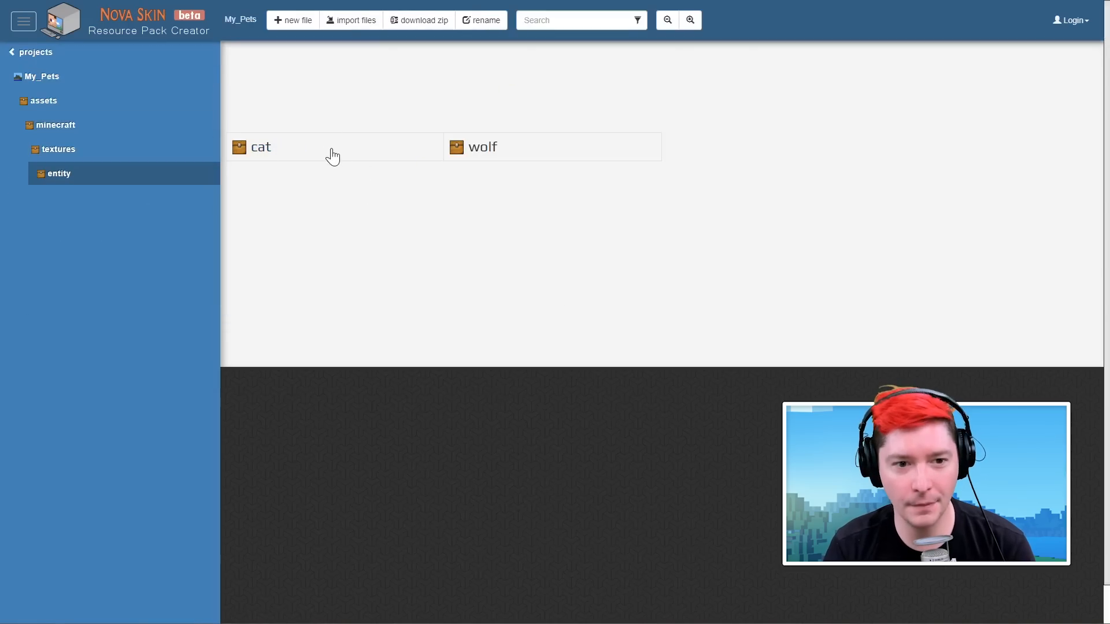
click(482, 147)
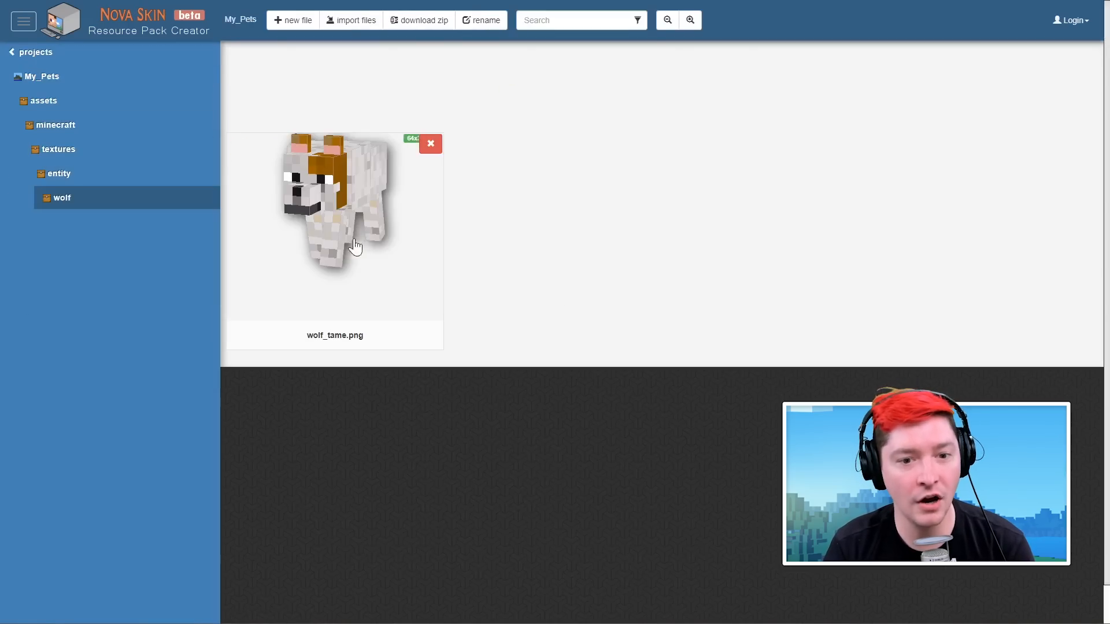
click(59, 173)
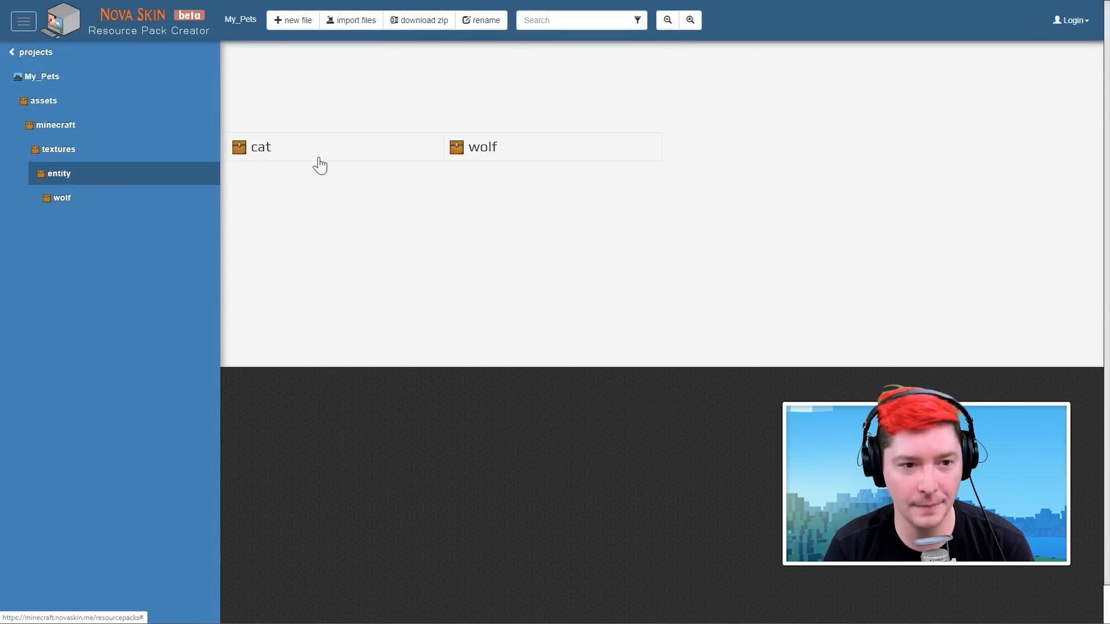
click(260, 147)
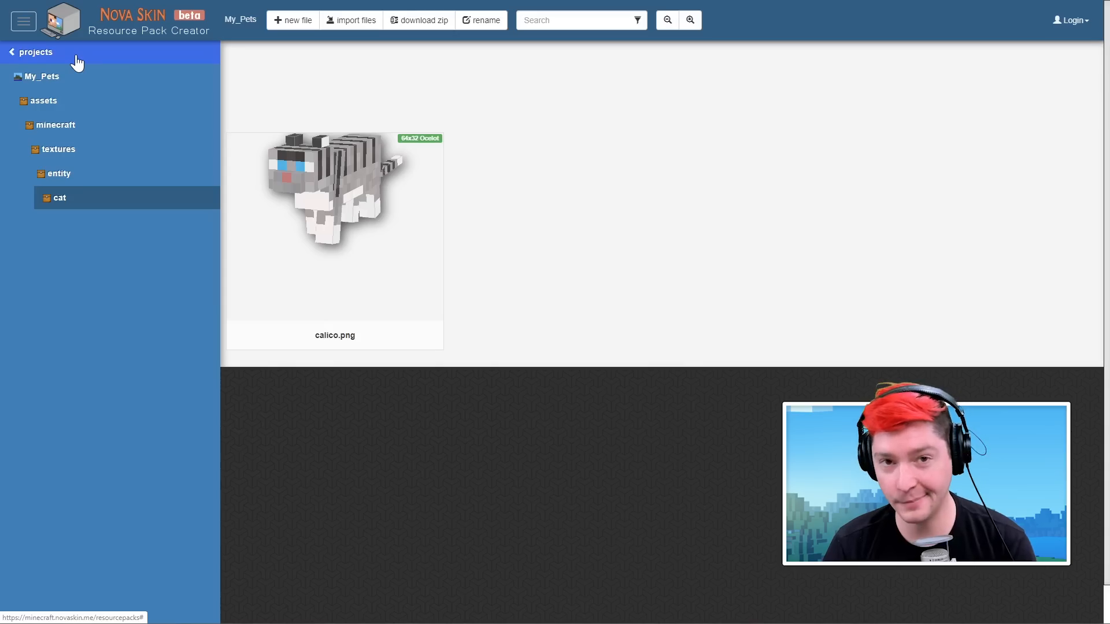
click(35, 52)
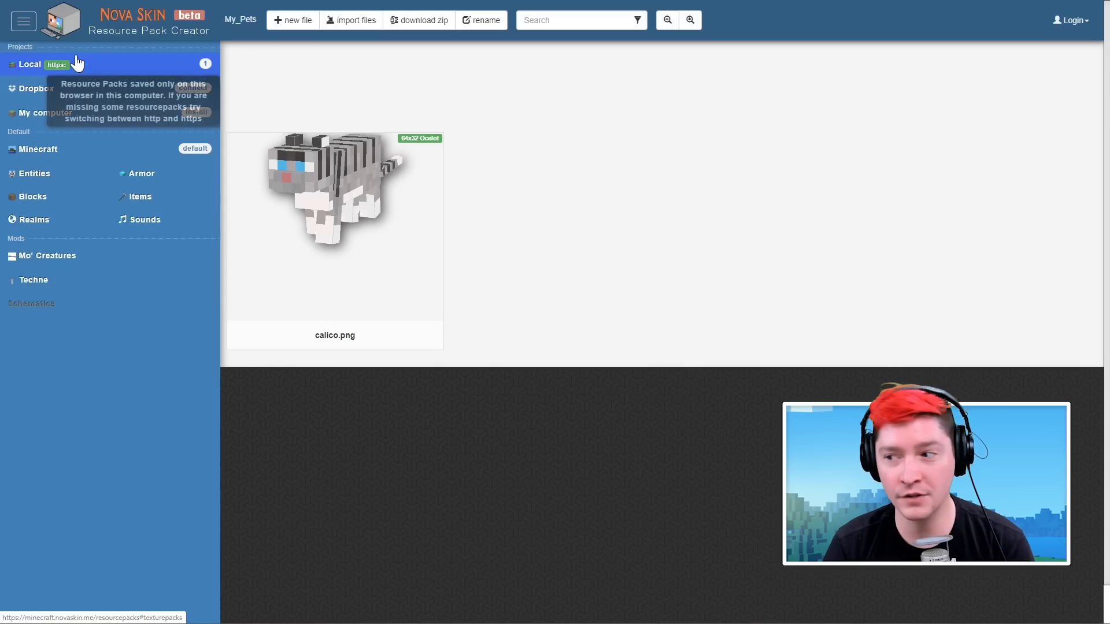
mouse_move(417, 20)
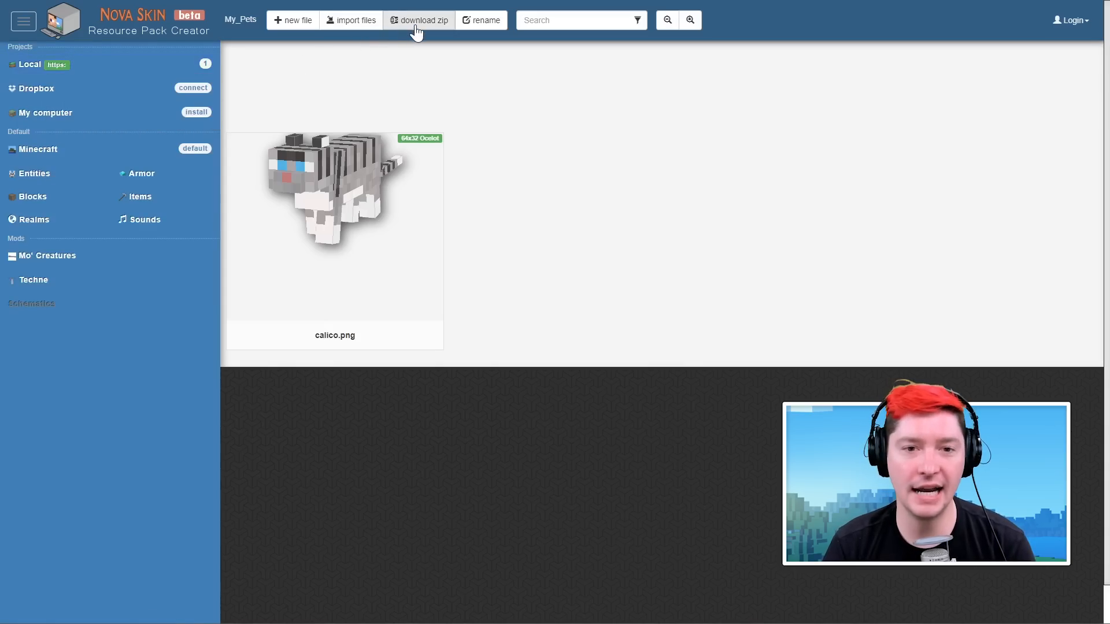
Download the My_Pets pack as My_Pets.zip
click(419, 20)
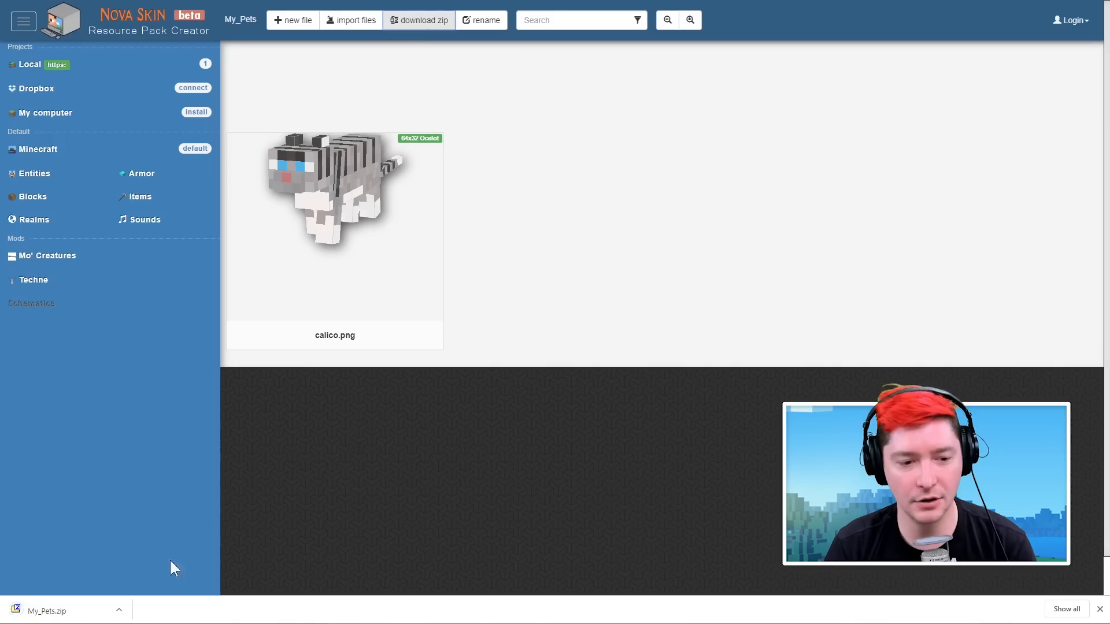
mouse_move(96, 617)
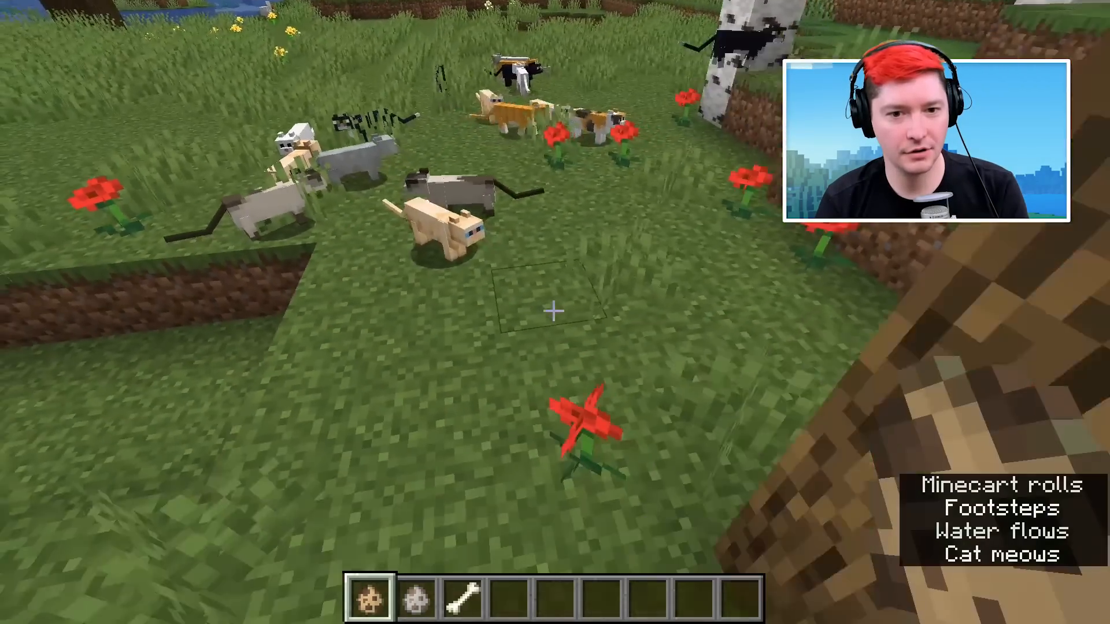
Activate the My_Pets resource pack above Default so the cat shows the grey-striped calico texture
key(Escape)
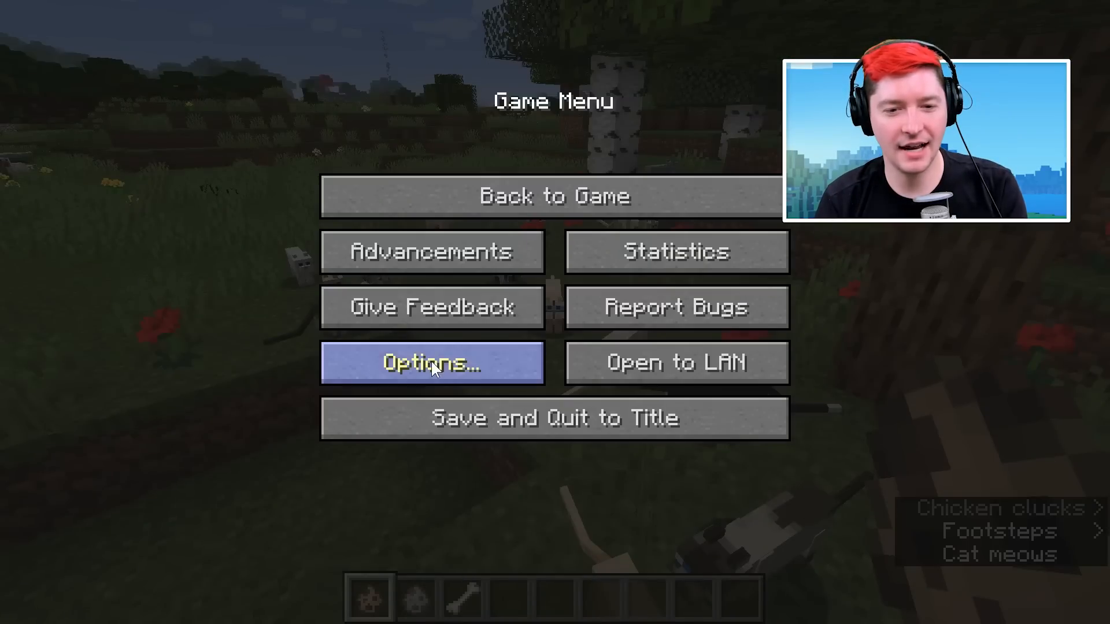
click(432, 362)
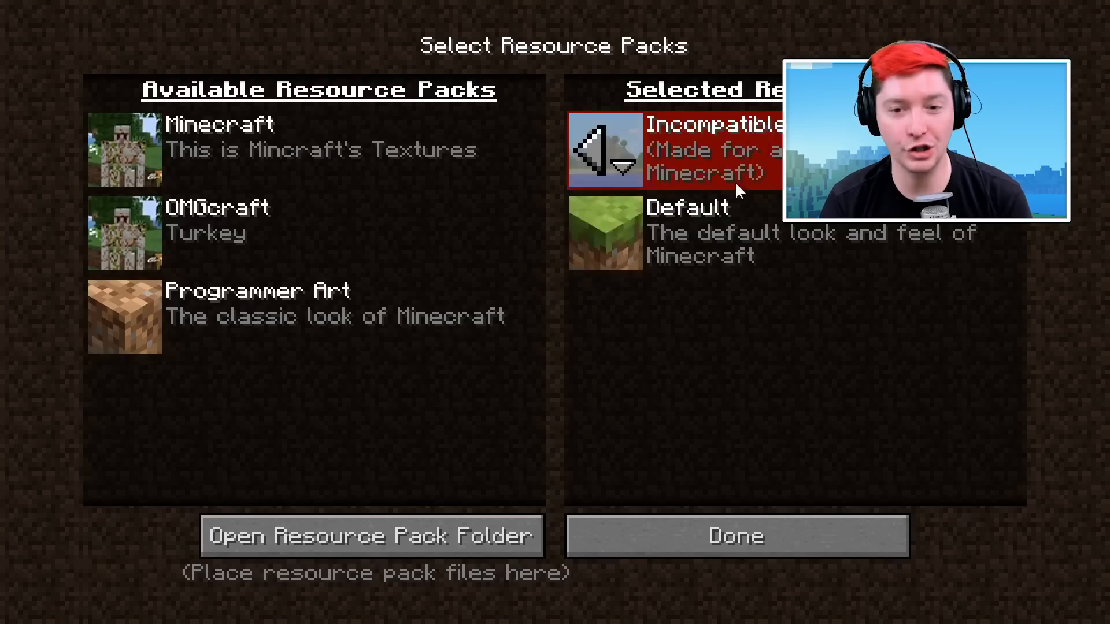
click(735, 536)
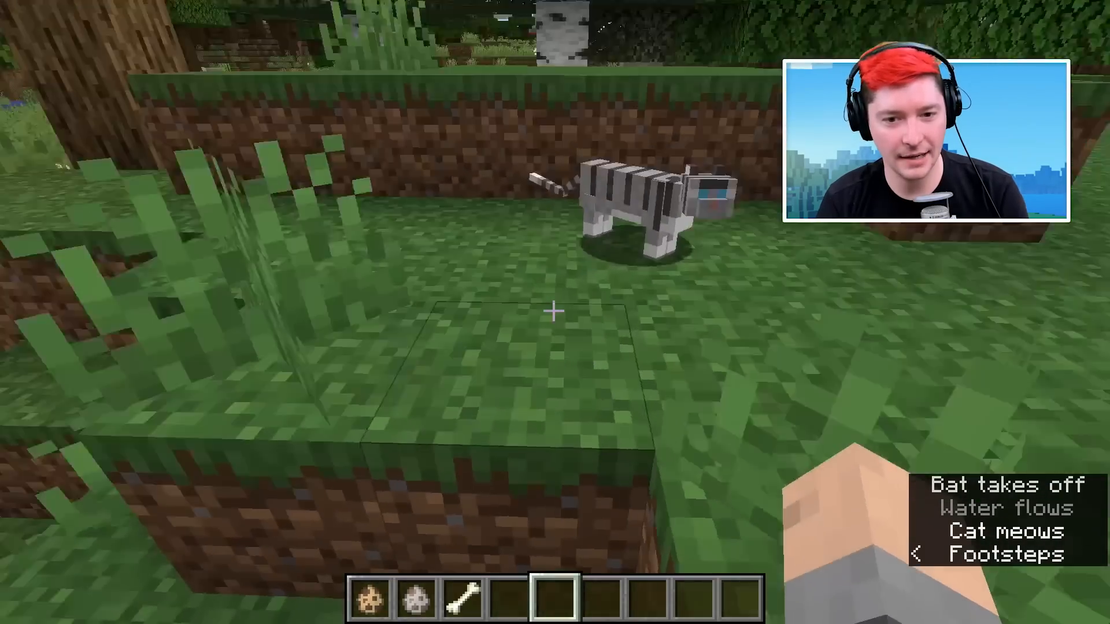
Walk the world testing the pack and hit the donkey standing beside the player
key(e)
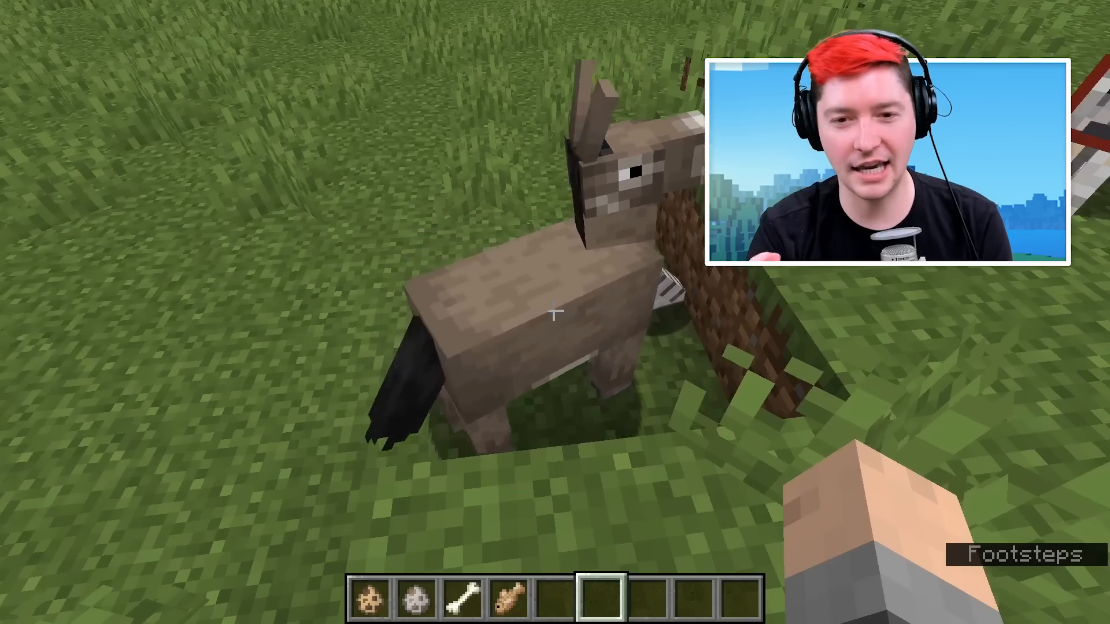
click(555, 313)
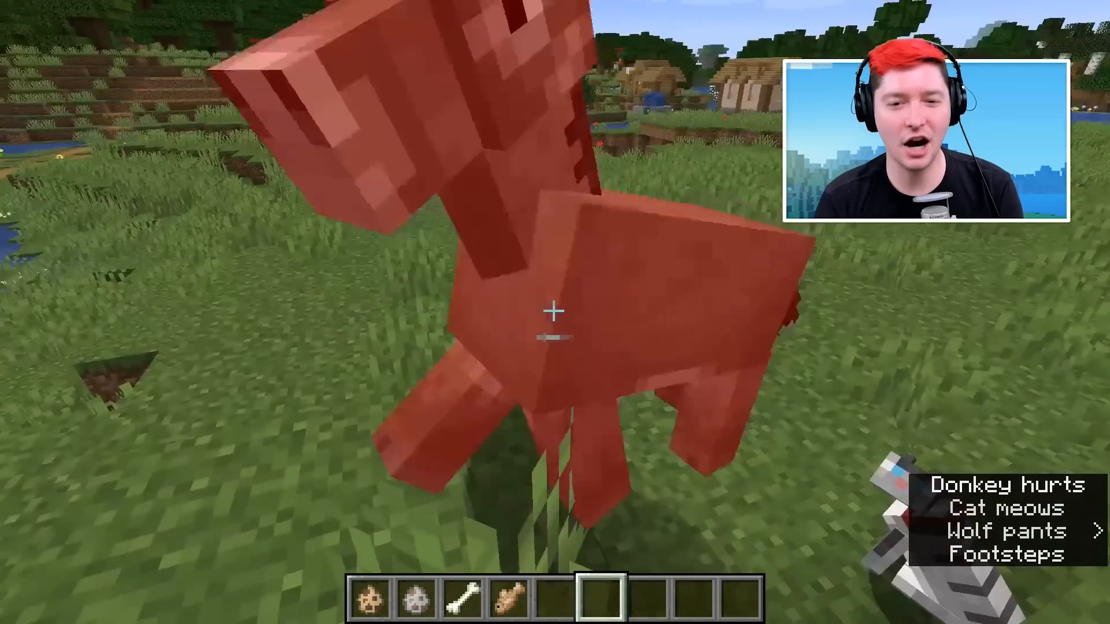